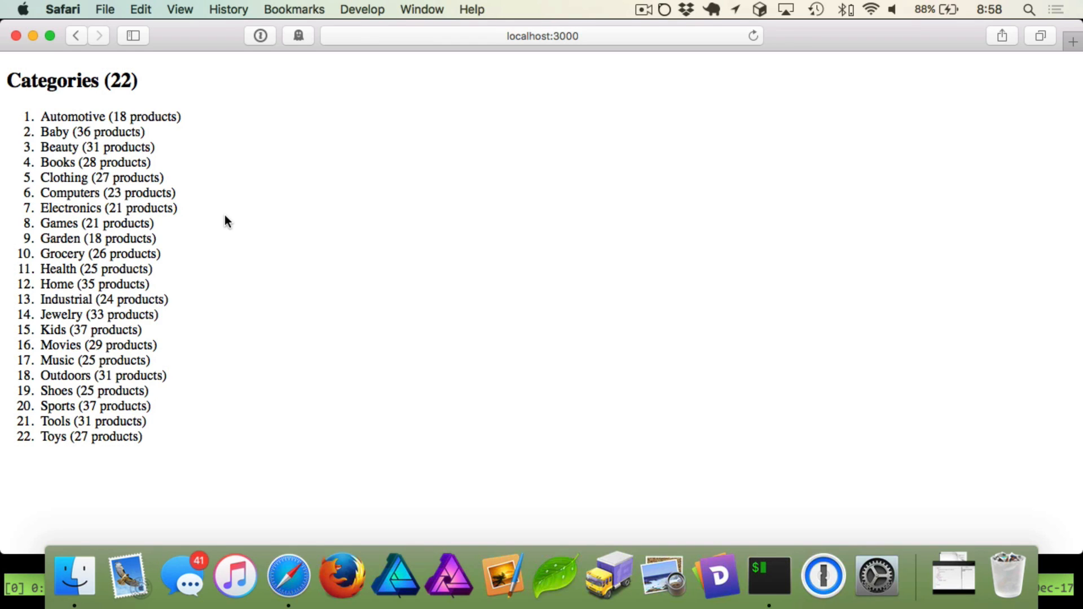
mouse_move(217, 220)
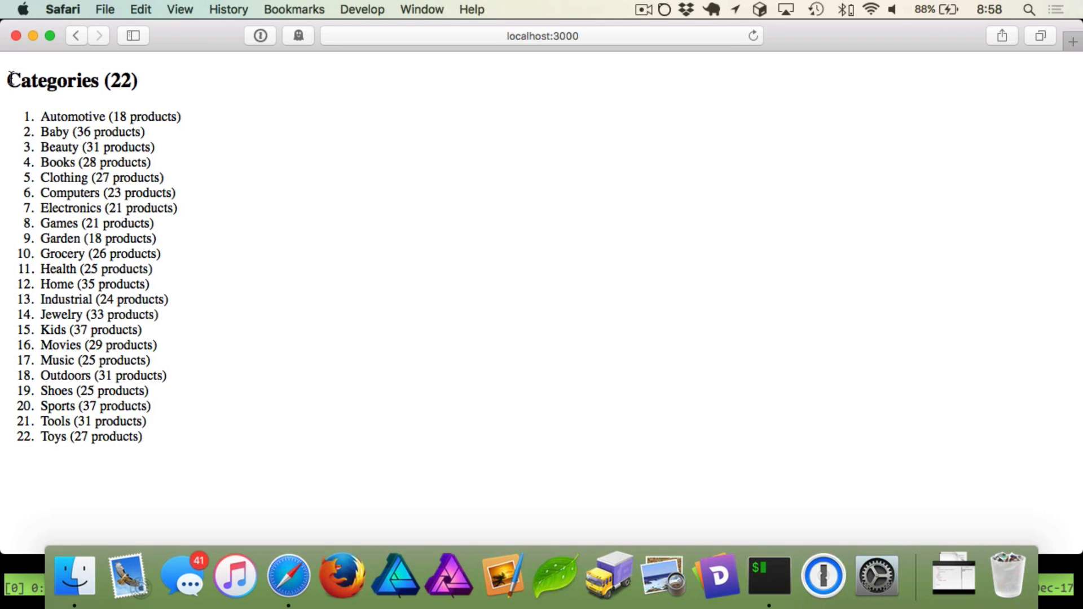
Step: Open config/routes.rb in Vim from the file finder
double_click(123, 81)
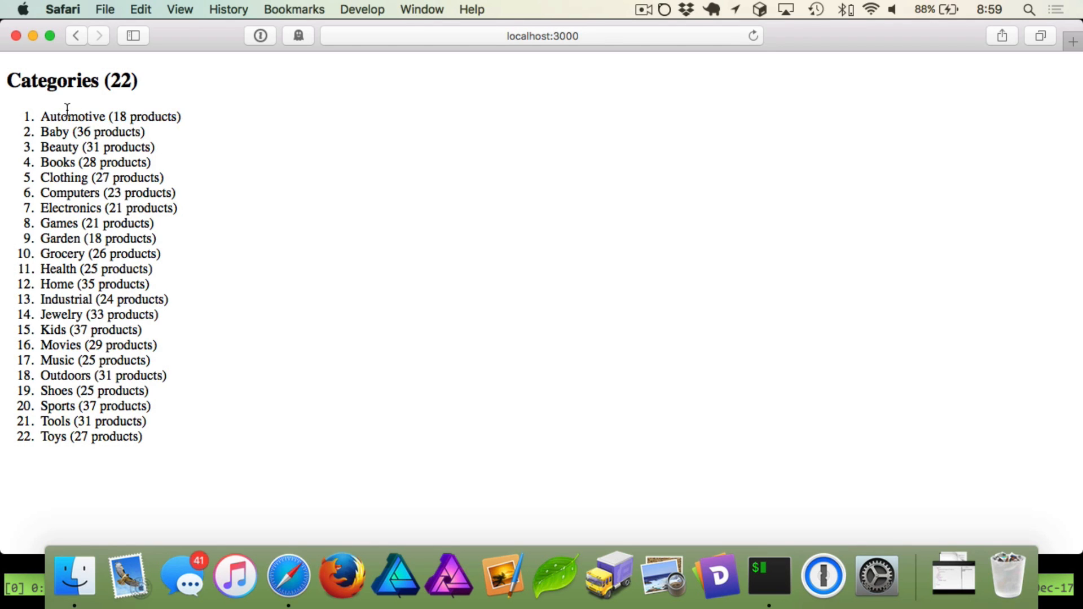
double_click(142, 116)
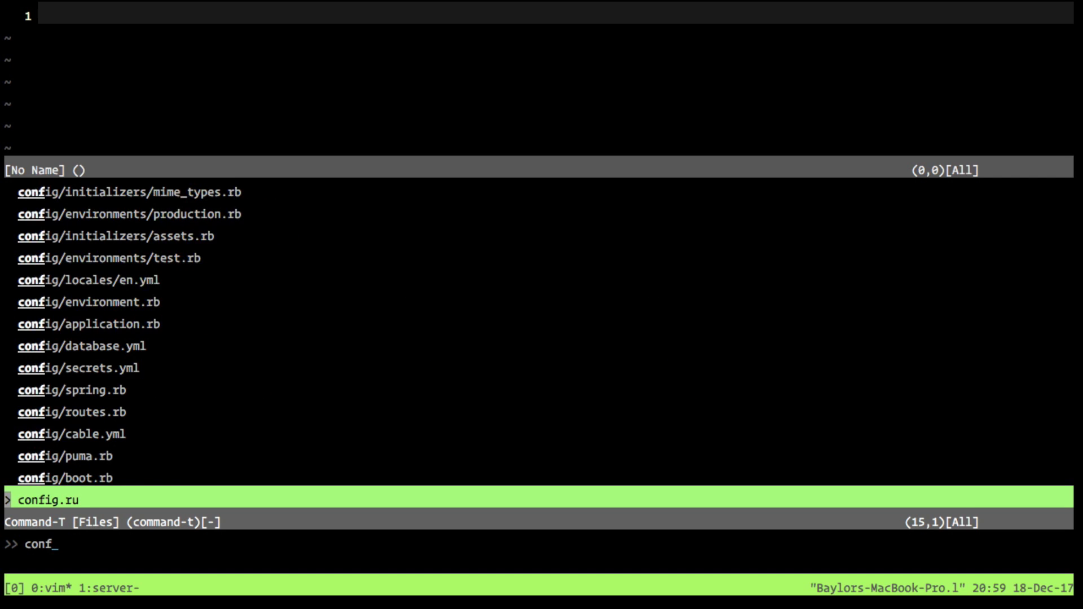
key(Return)
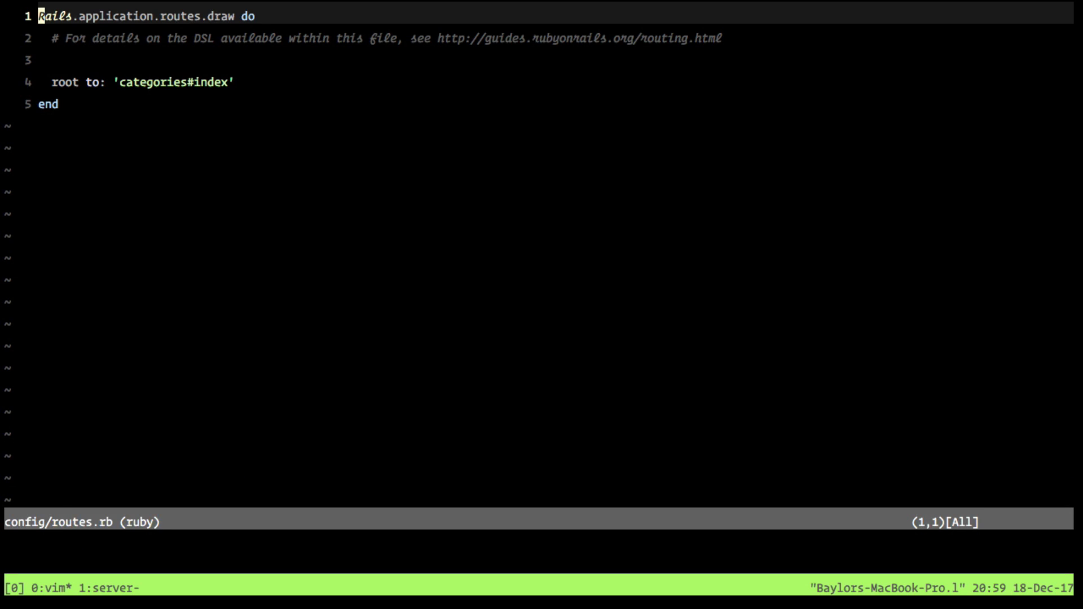
mouse_move(185, 116)
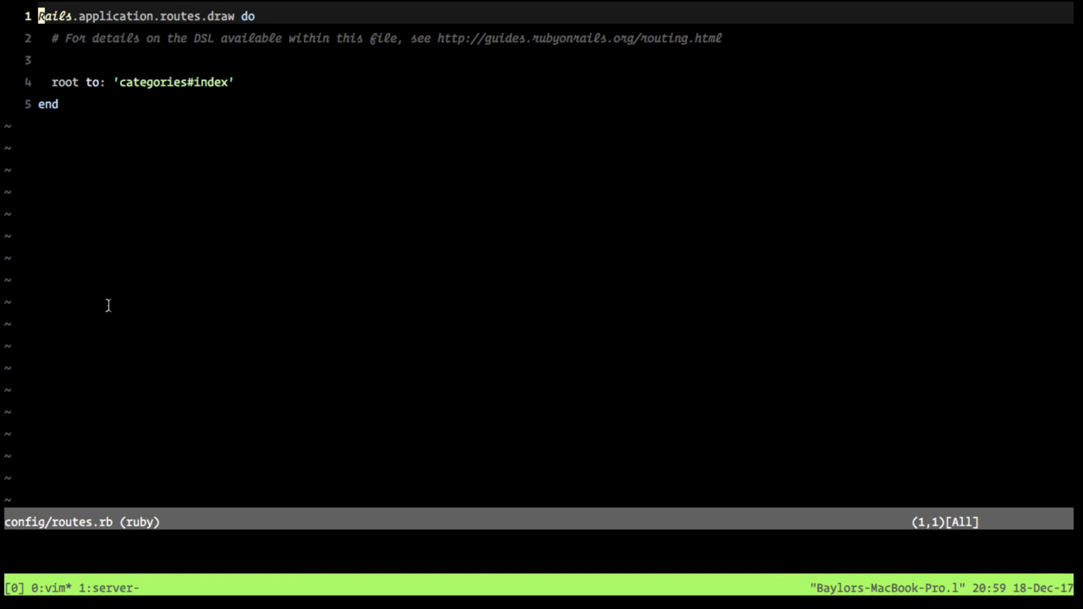
Step: Nest index-only resources :products inside index-only :categories, save, and suspend Vim
key(o)
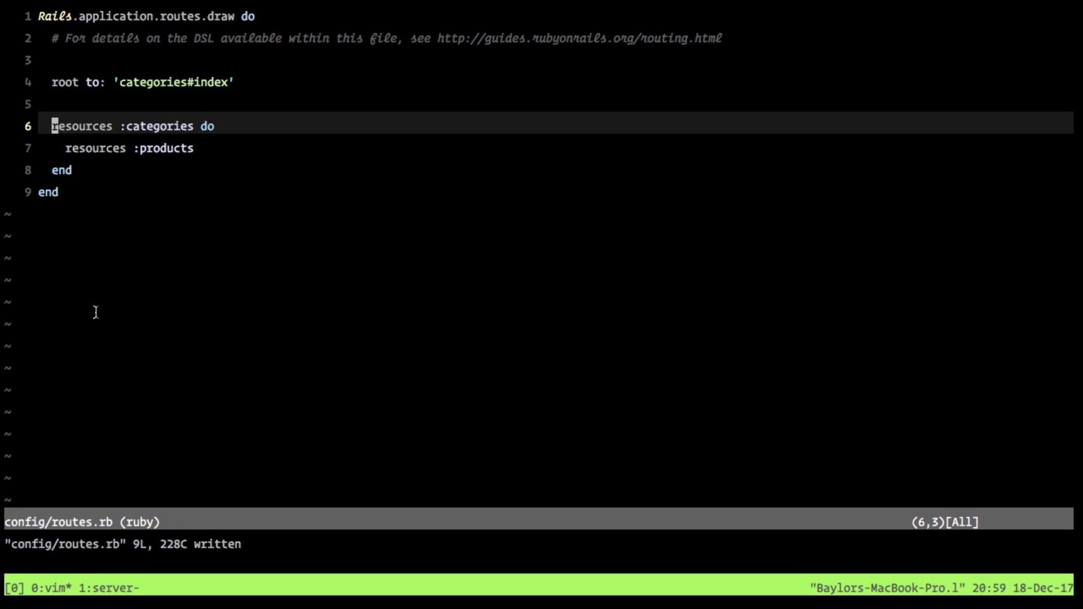
mouse_move(72, 144)
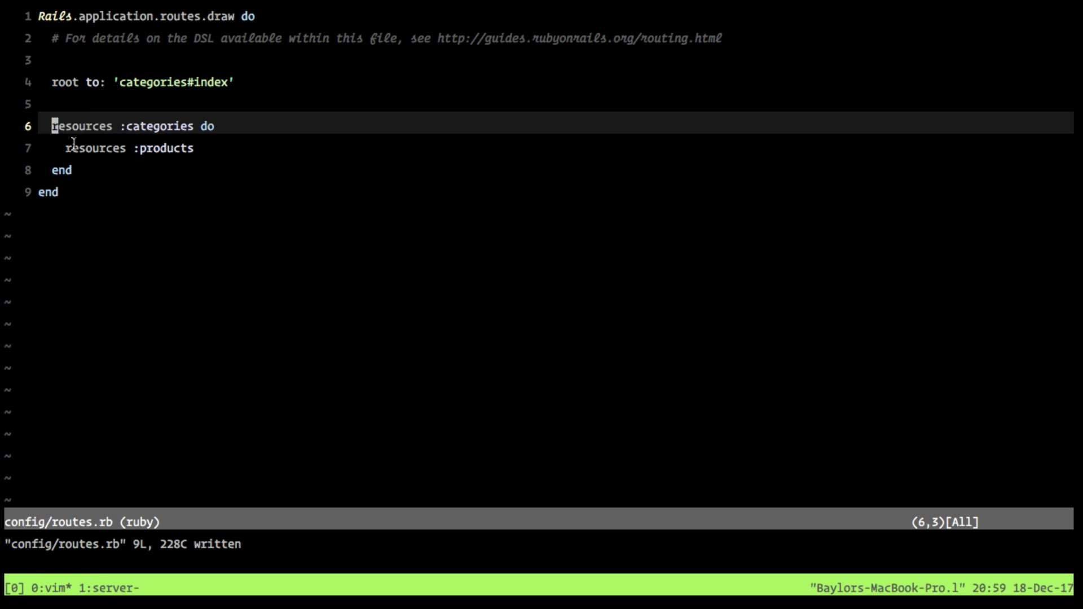
mouse_move(171, 117)
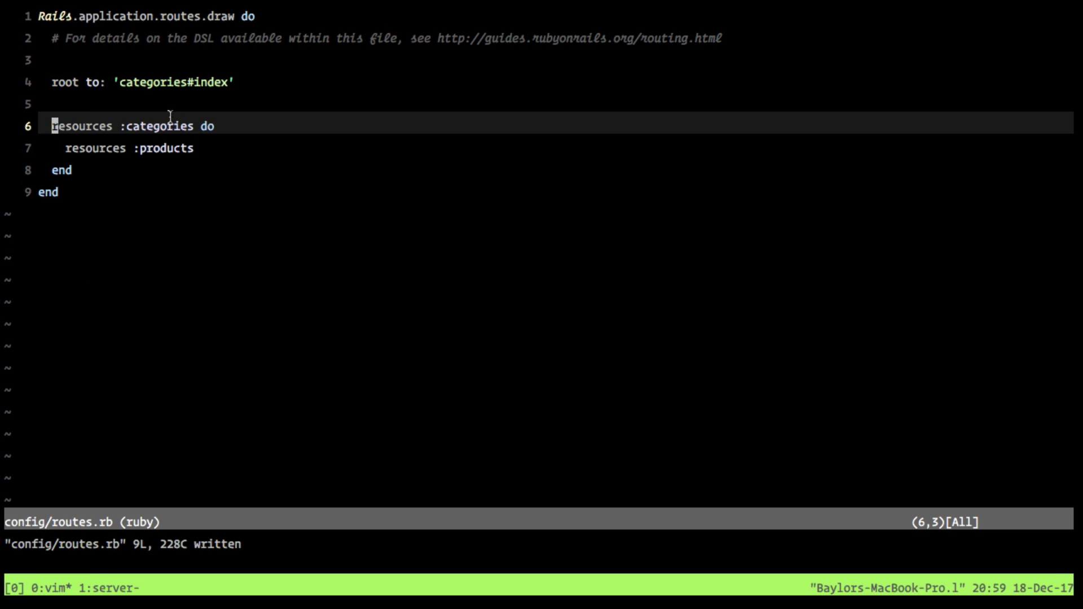
mouse_move(104, 138)
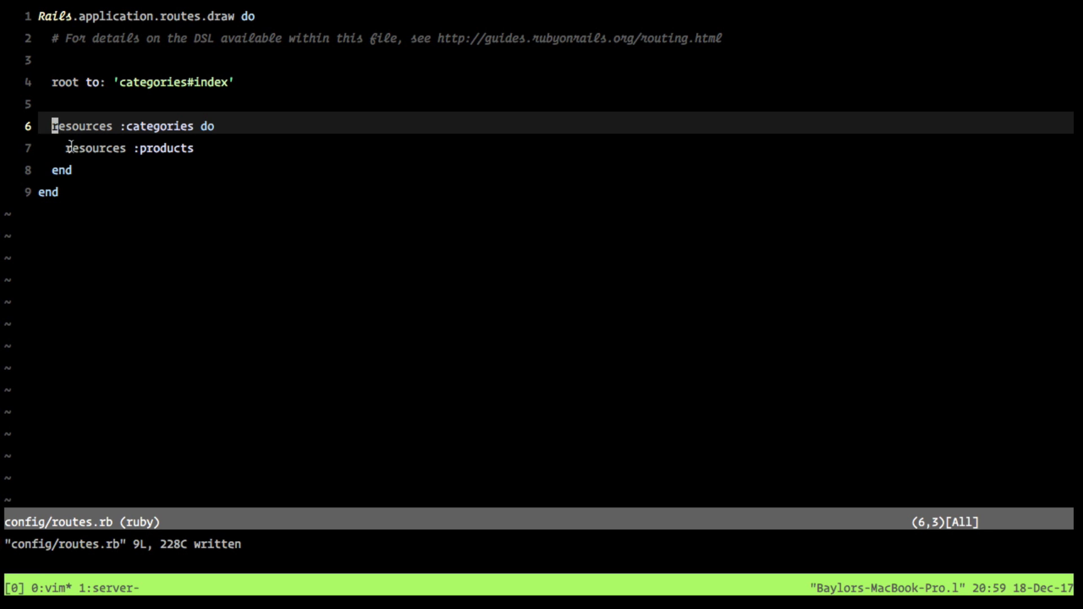
mouse_move(149, 154)
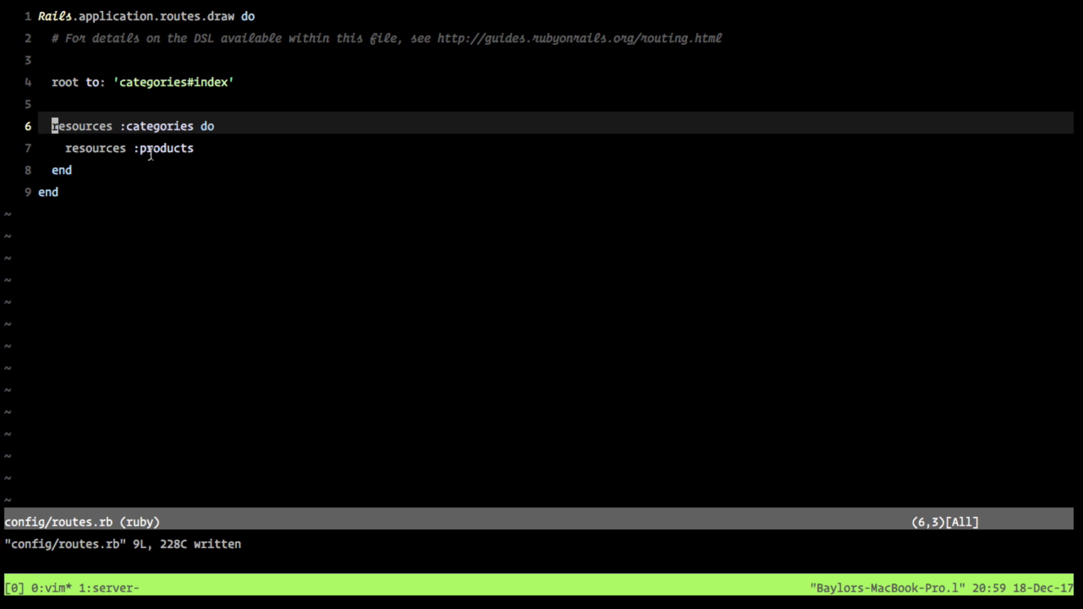
mouse_move(120, 125)
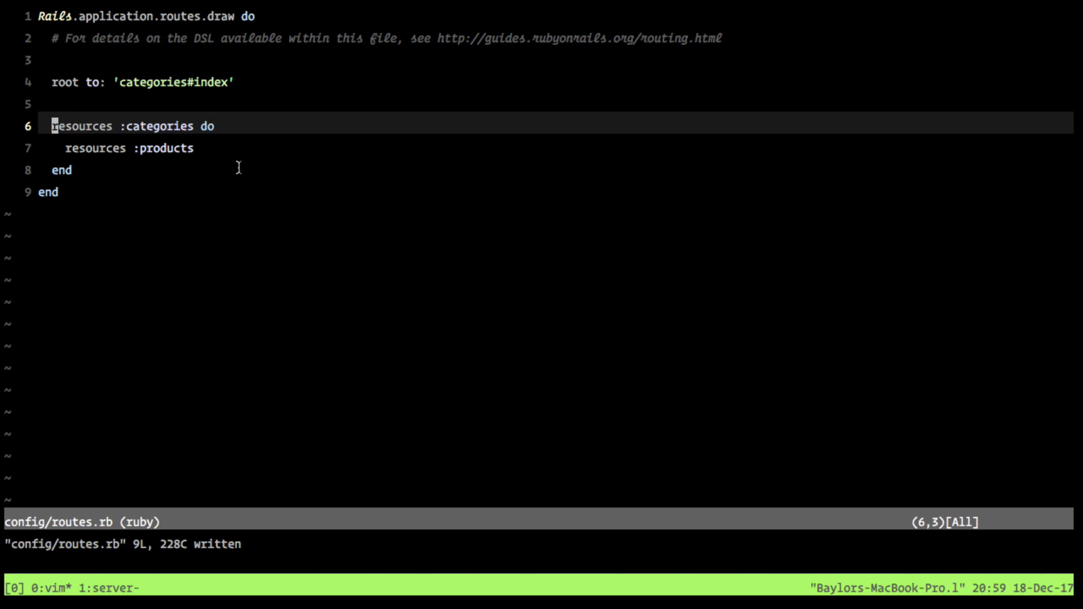
key(e)
text(, only: [:index])
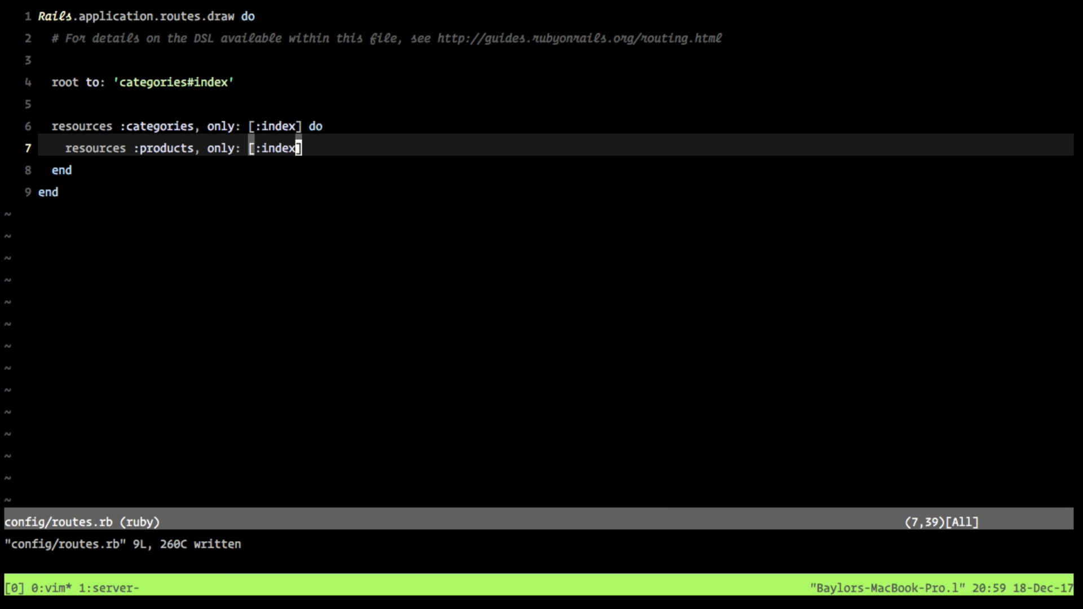
mouse_move(250, 154)
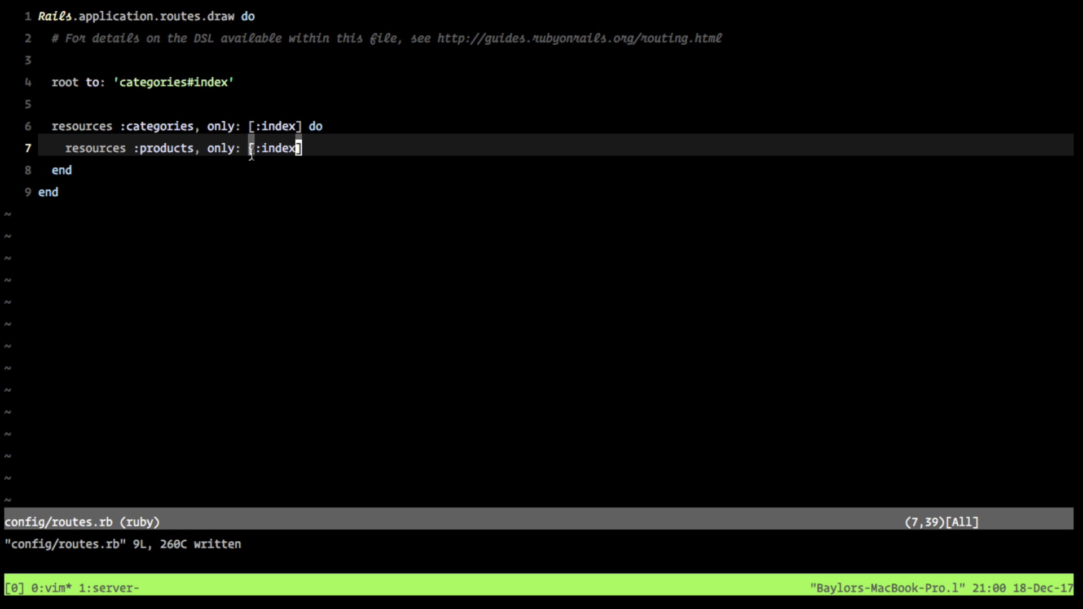
key(j)
text(rake routes)
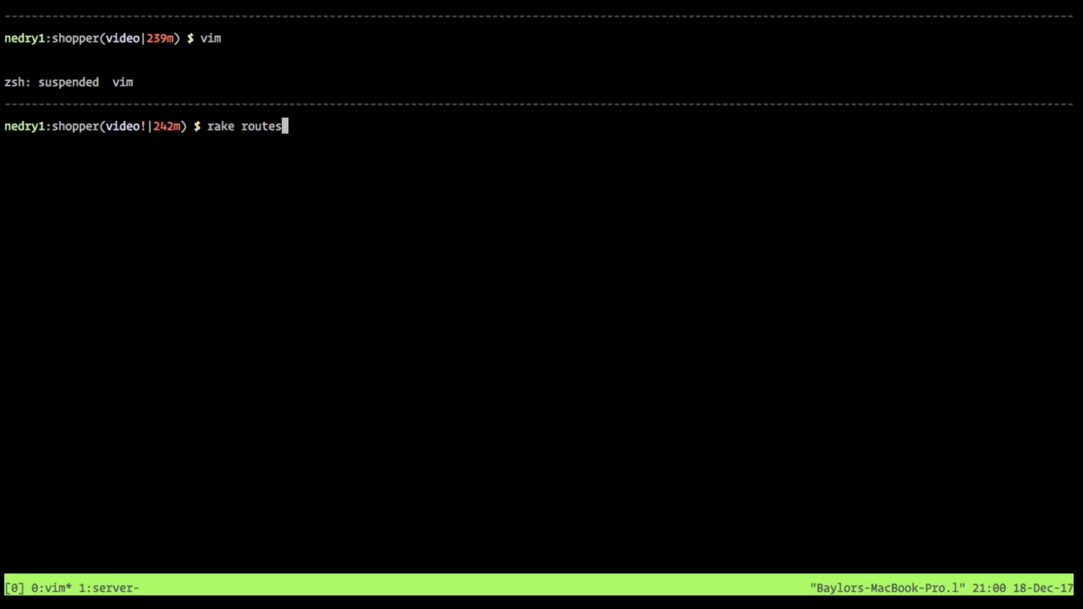
Step: Run rake routes and highlight the root route's index action
key(Return)
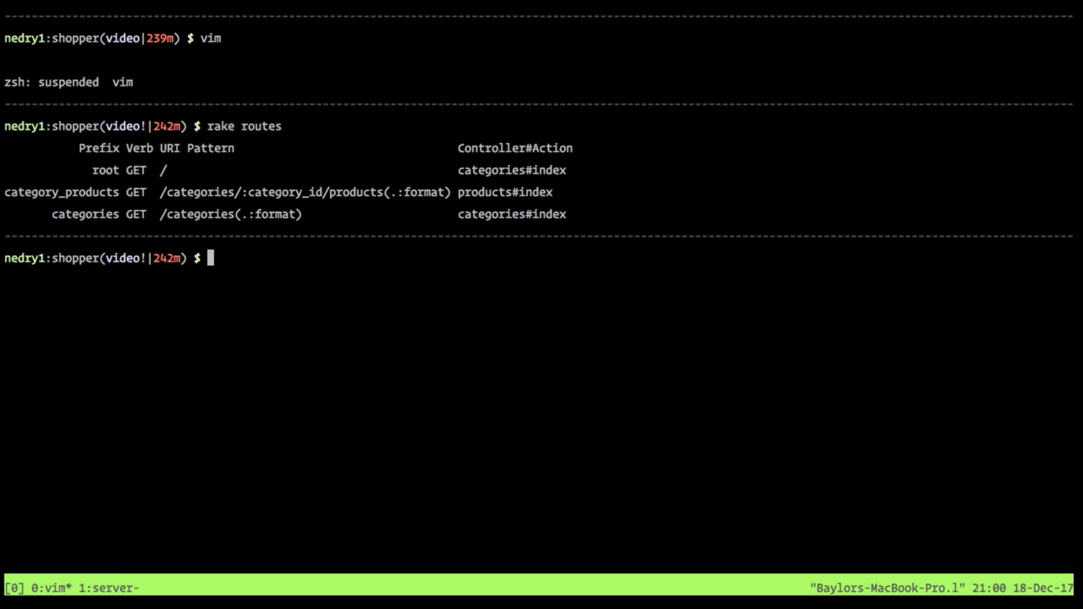
mouse_move(103, 176)
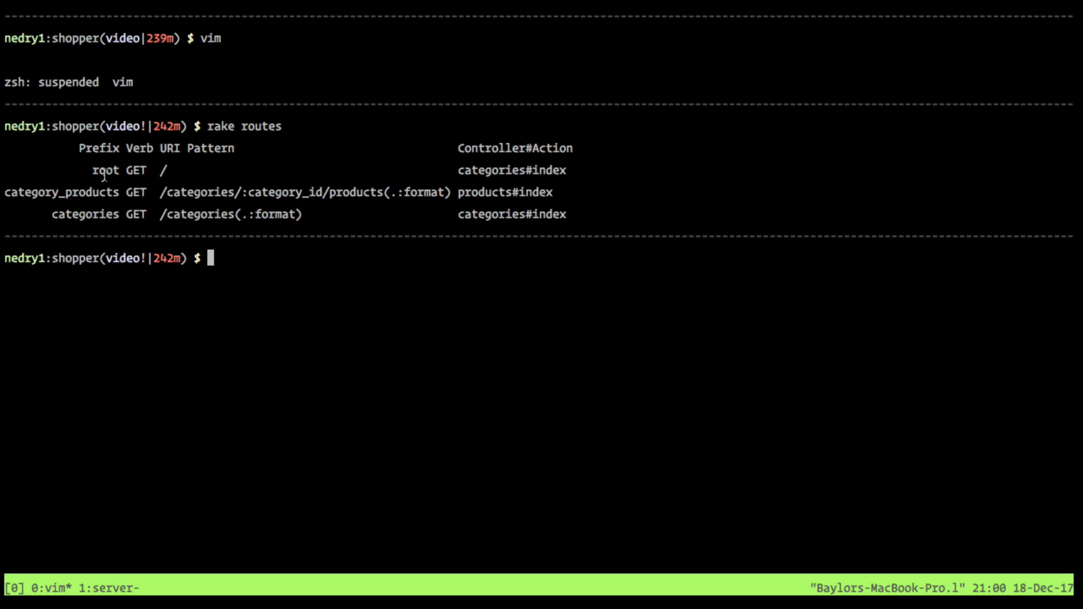
double_click(105, 171)
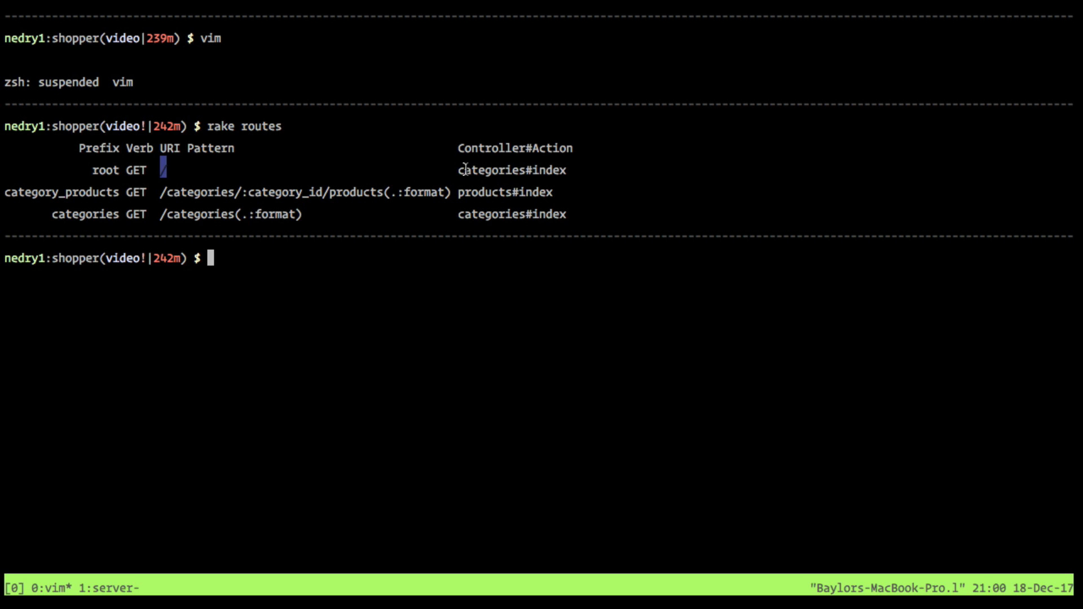
double_click(550, 171)
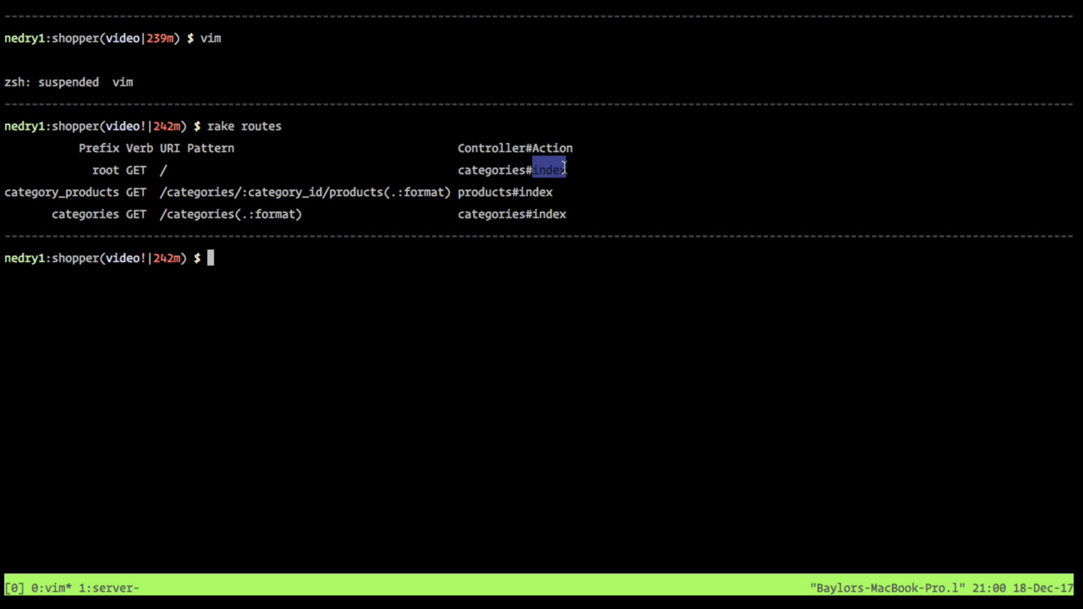
mouse_move(58, 214)
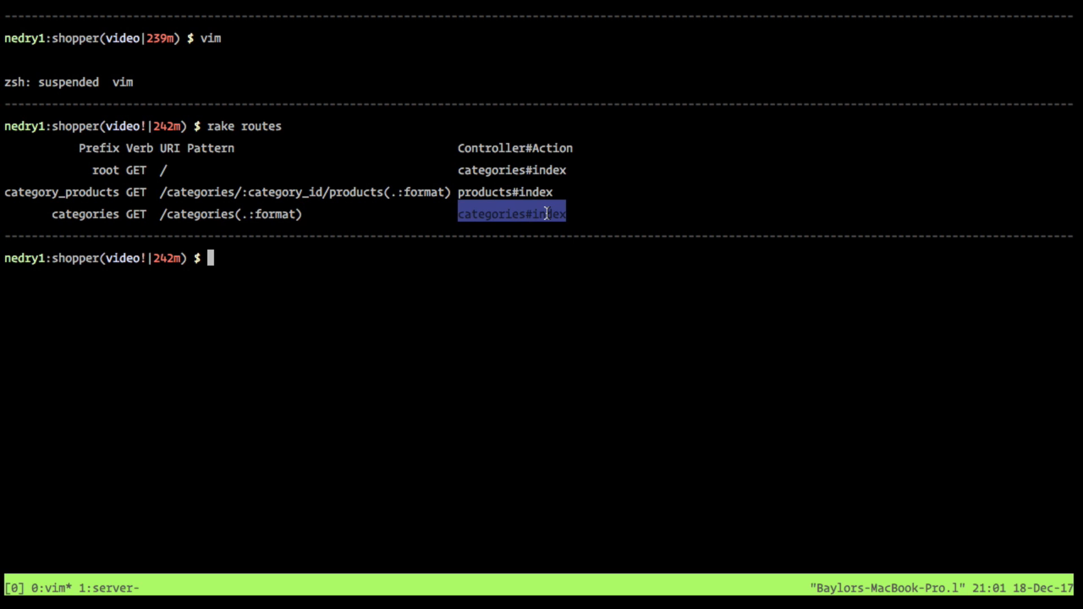
mouse_move(434, 211)
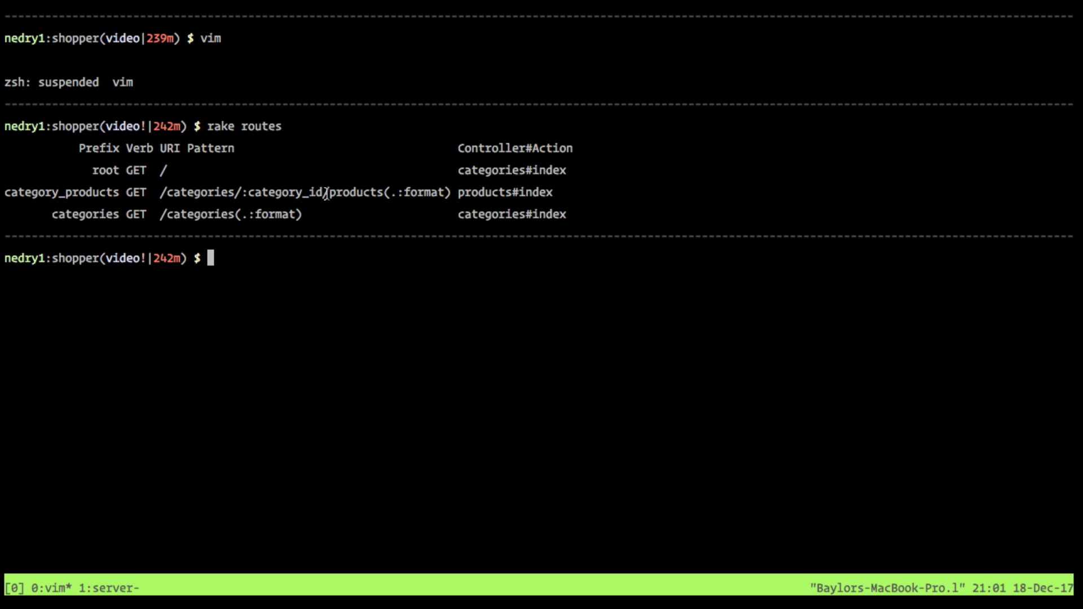
Step: Highlight the category_products prefix, products segment and :category_id parameter of the nested route
double_click(351, 192)
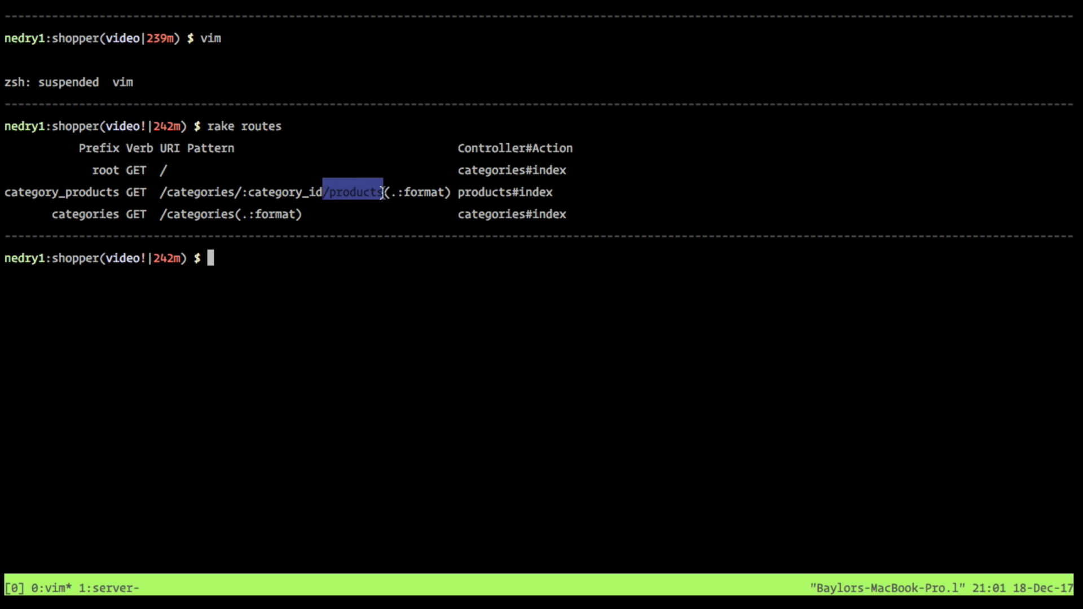
mouse_move(211, 125)
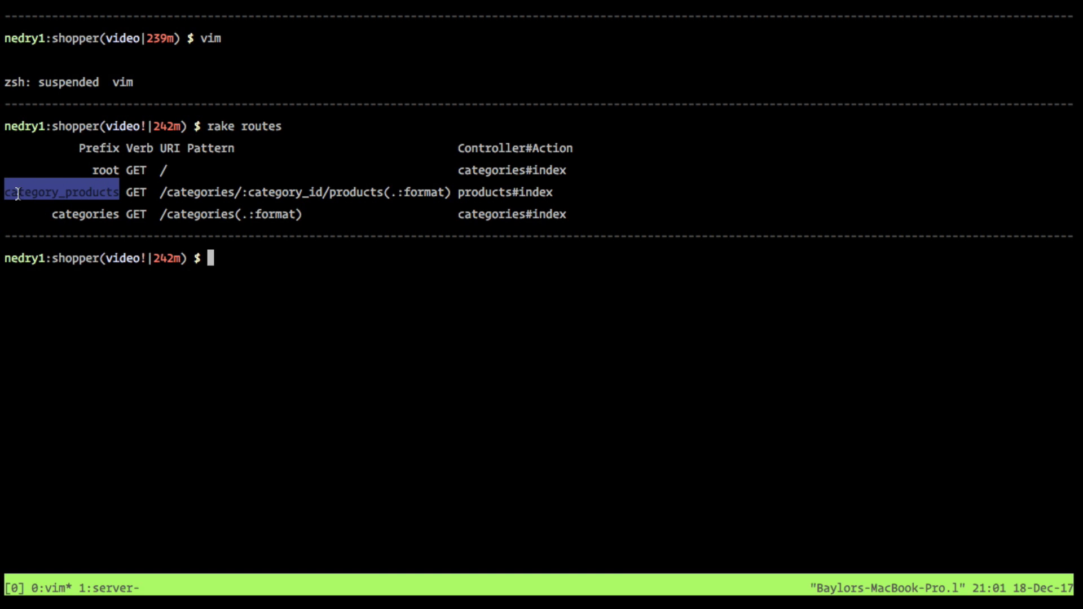
mouse_move(97, 194)
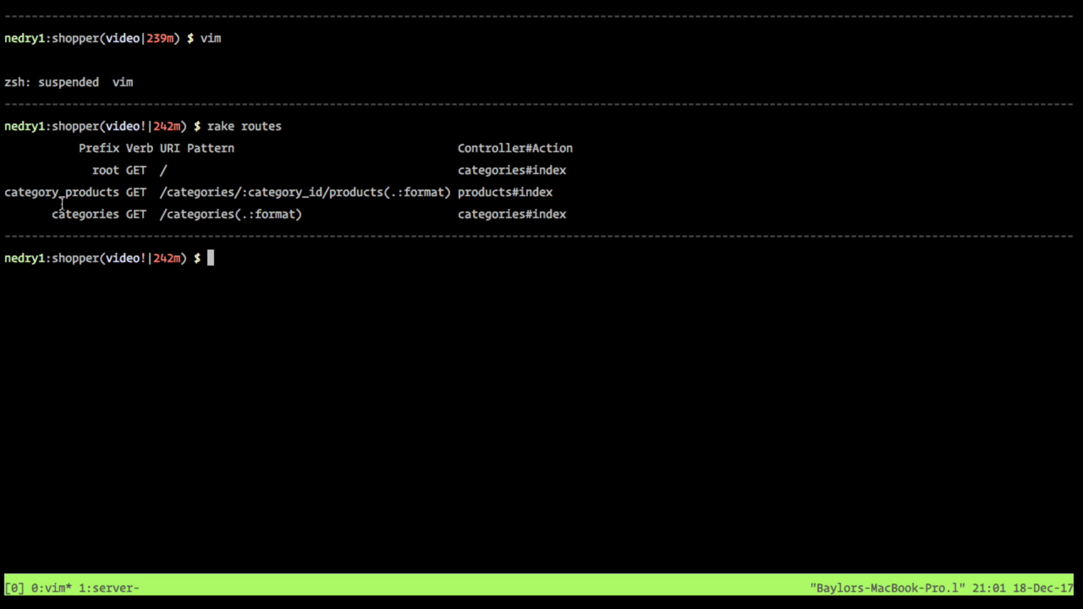
double_click(32, 192)
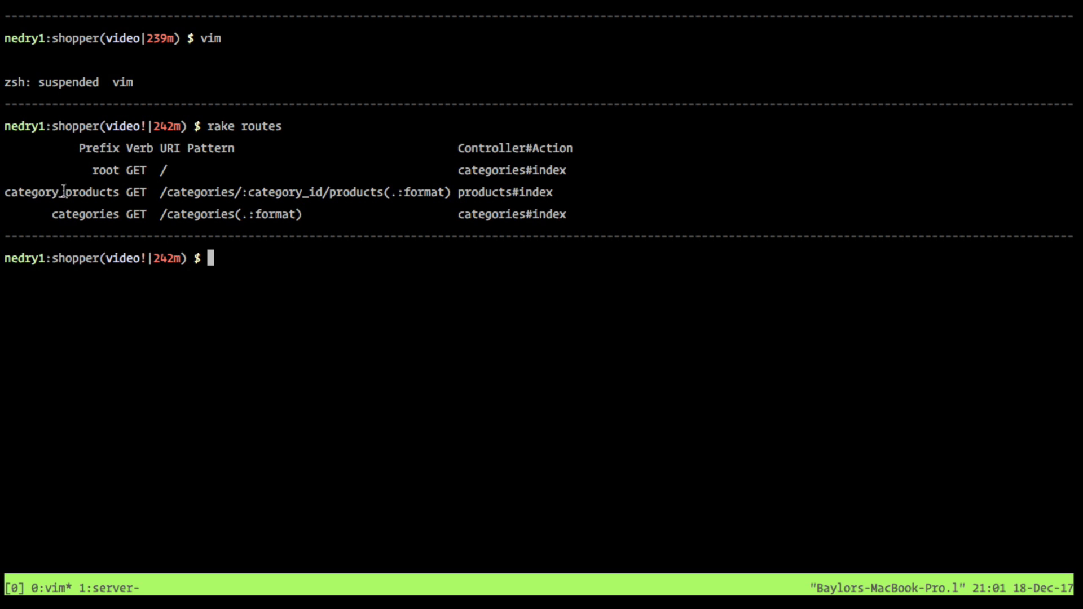
mouse_move(247, 194)
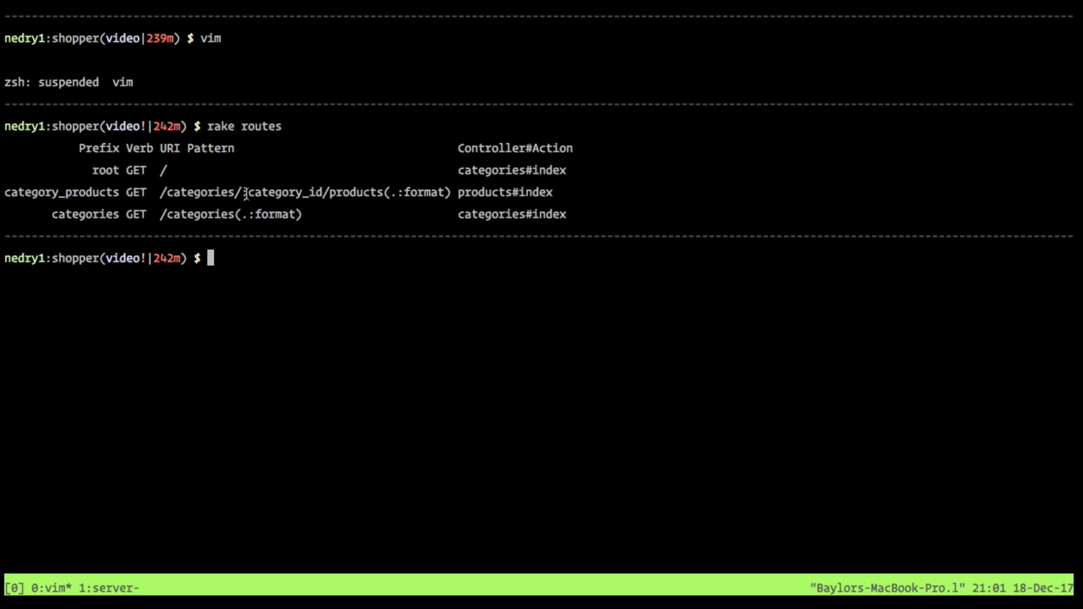
double_click(94, 192)
text(catin)
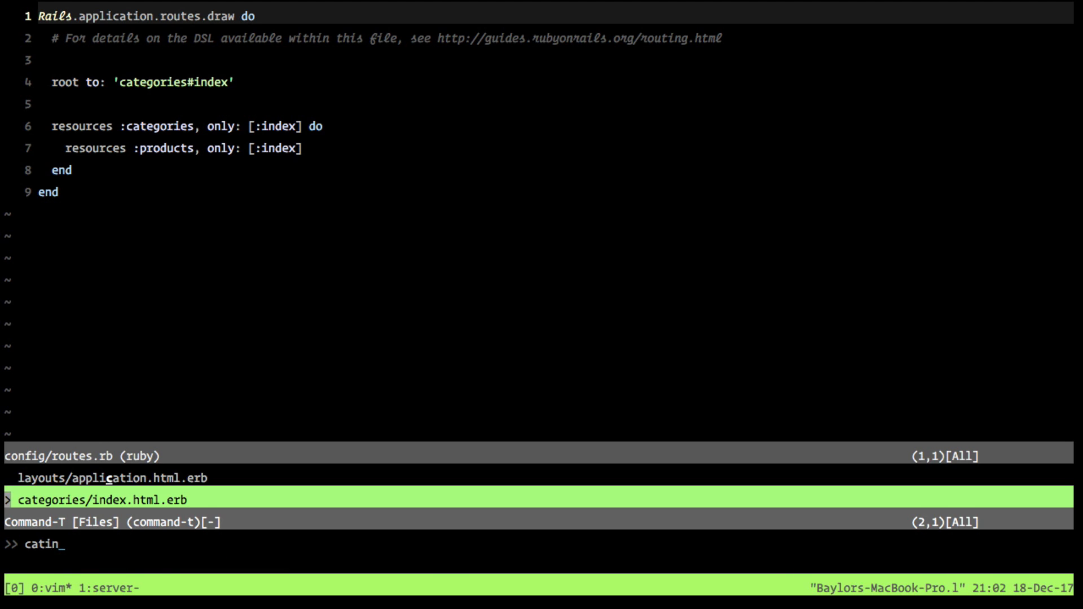
Step: Open categories/index.html.erb and wrap the title and count in a link block, then save
key(Return)
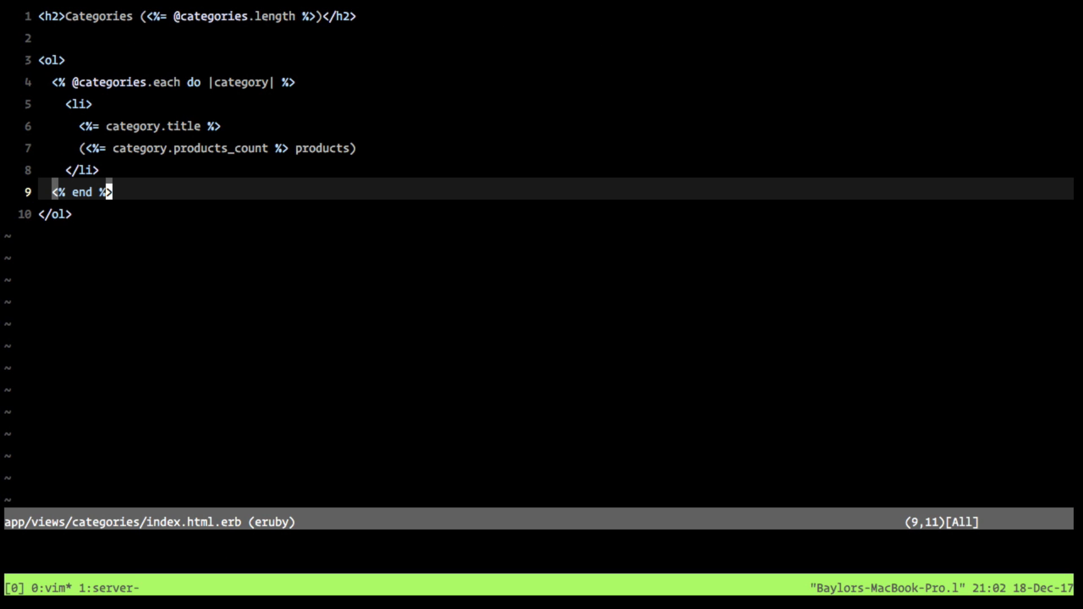
key(k)
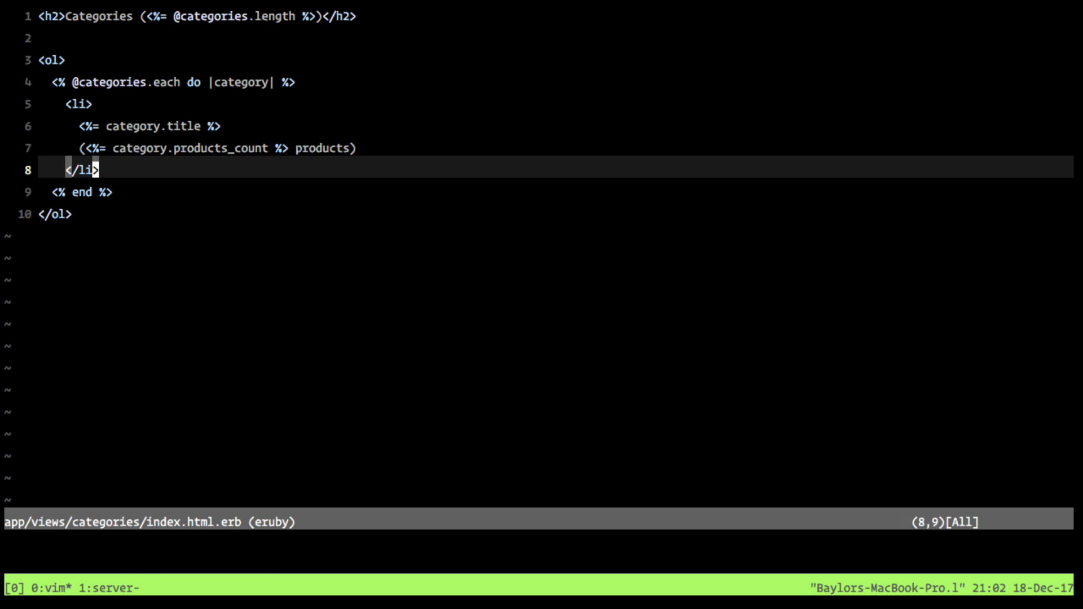
key(V)
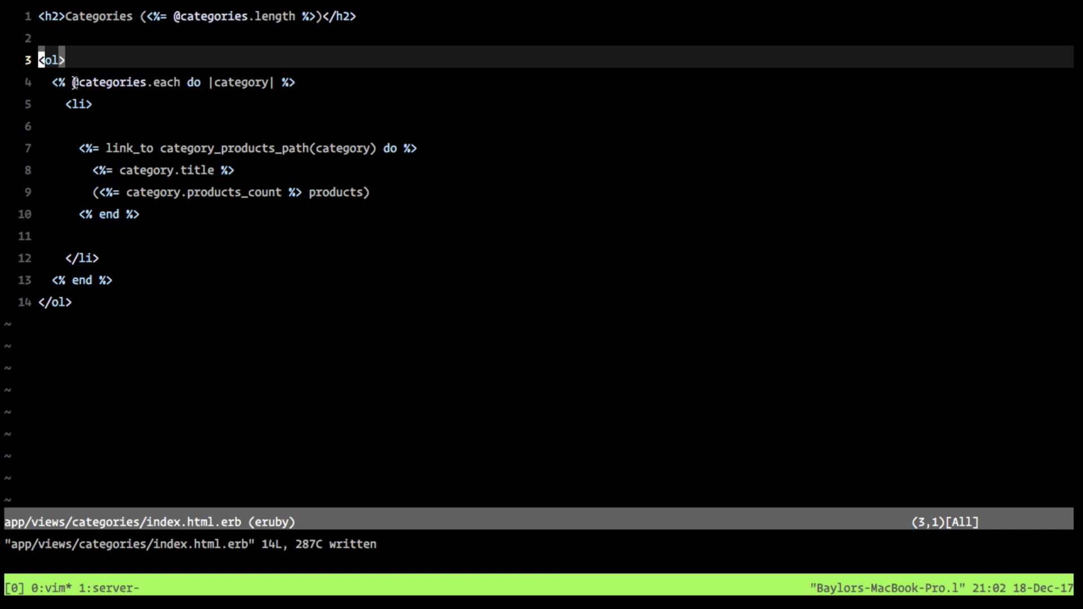
mouse_move(173, 114)
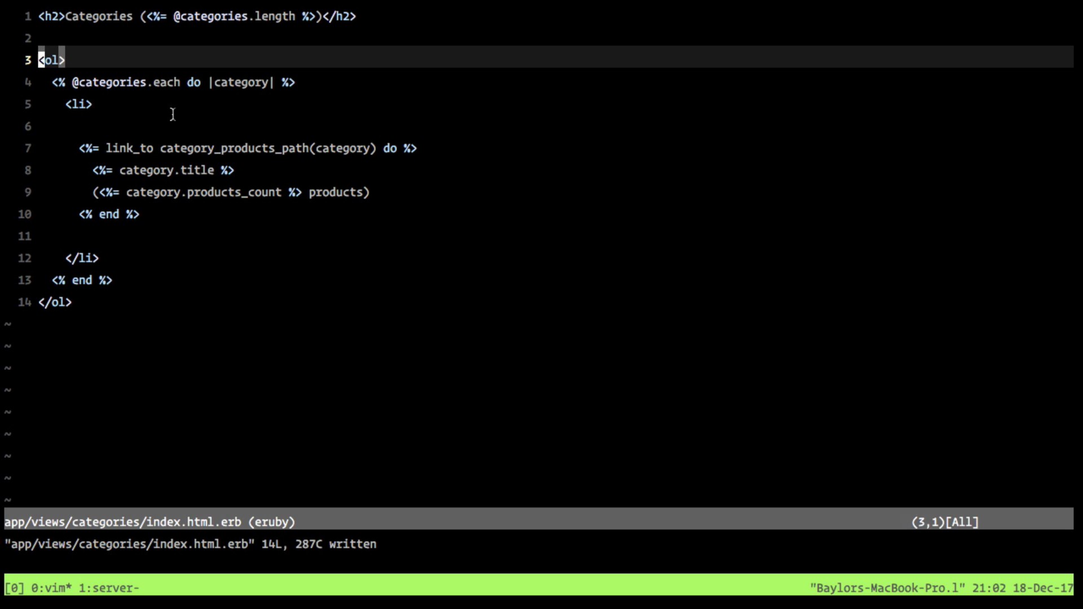
mouse_move(96, 171)
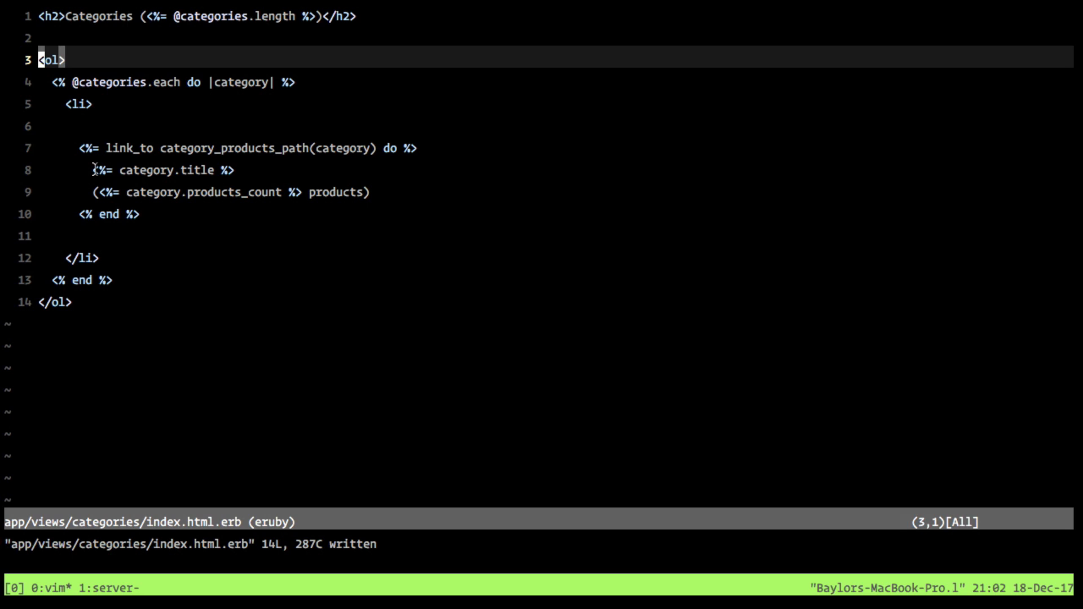
Step: Highlight the category_products_path helper and its category argument
double_click(163, 169)
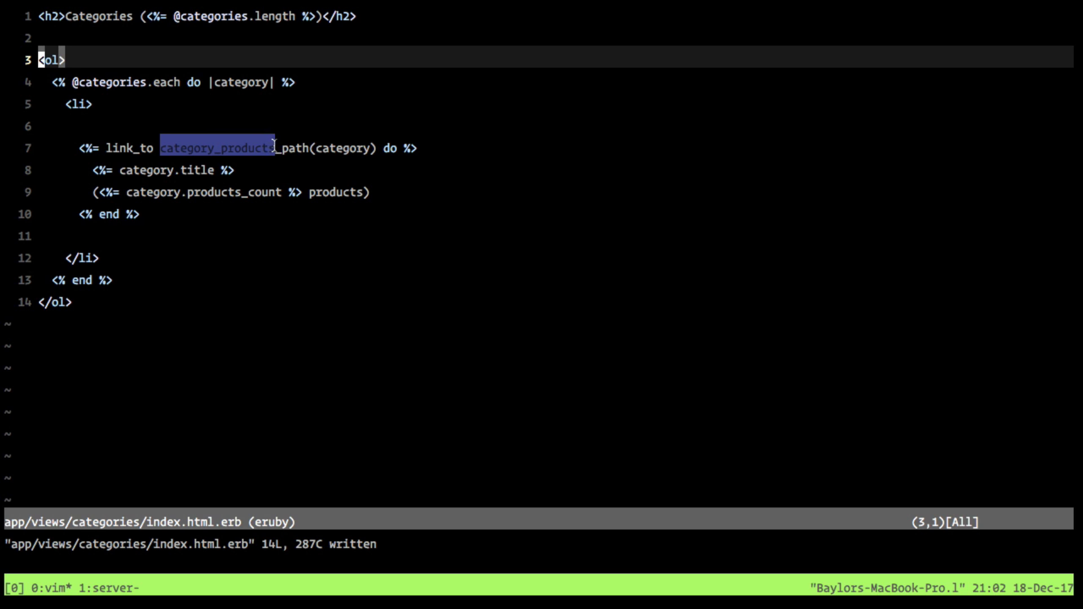
key(Escape)
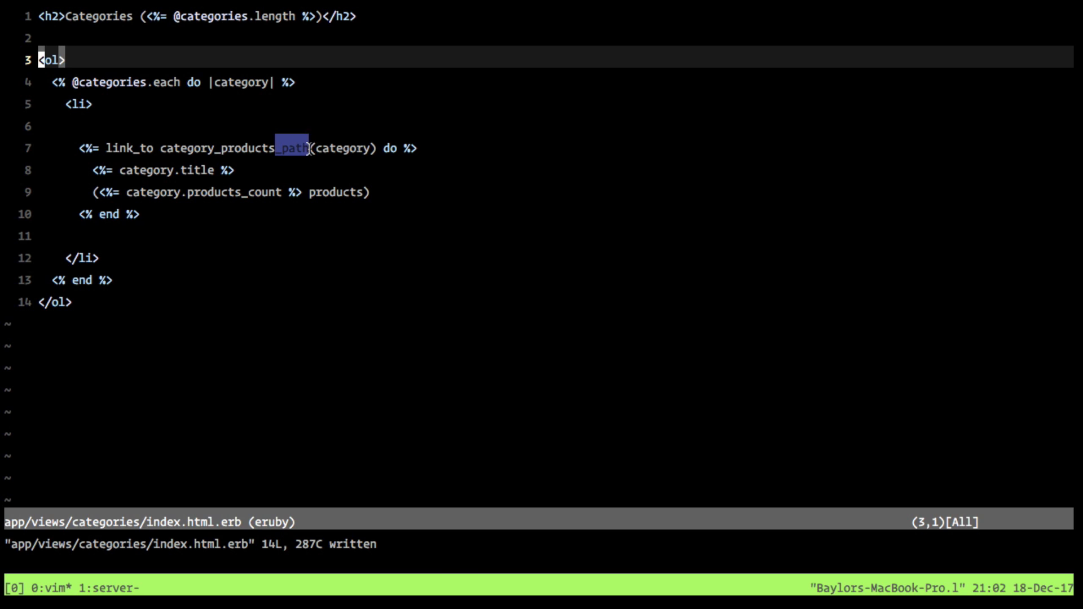
mouse_move(315, 152)
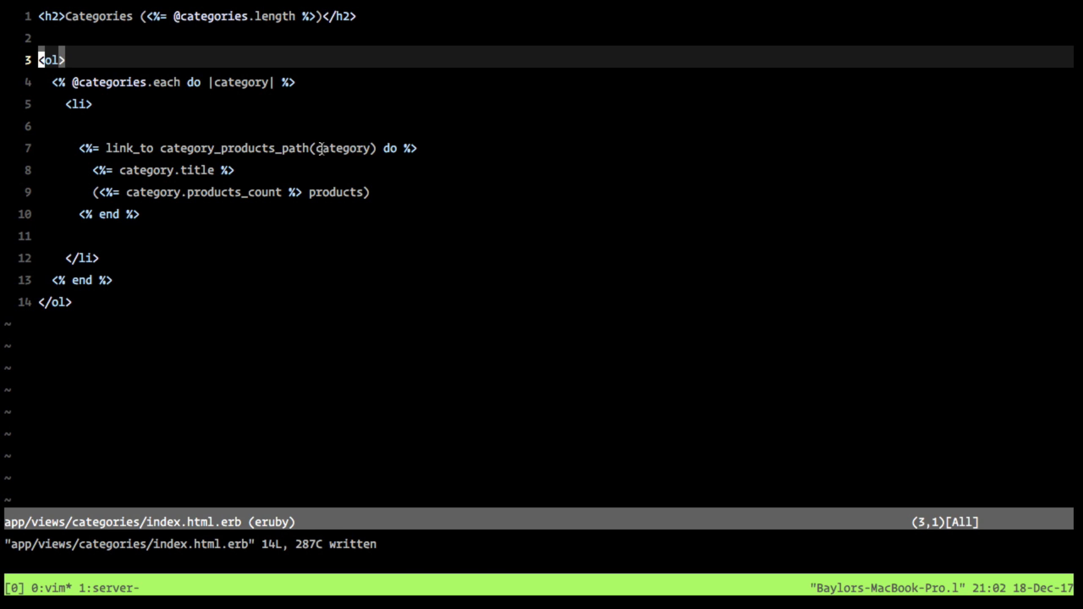
double_click(338, 148)
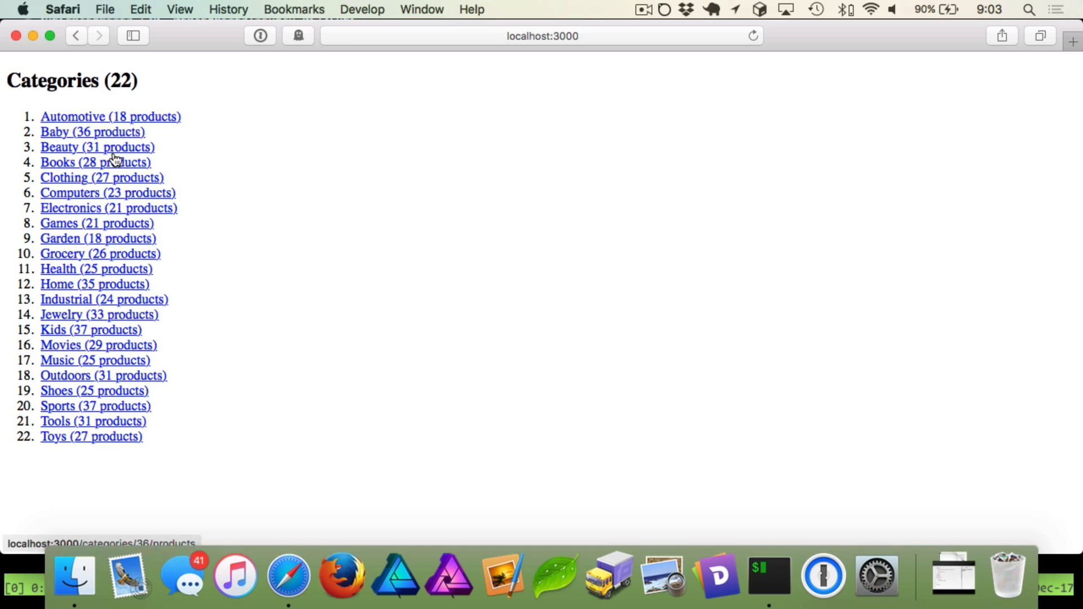
mouse_move(26, 557)
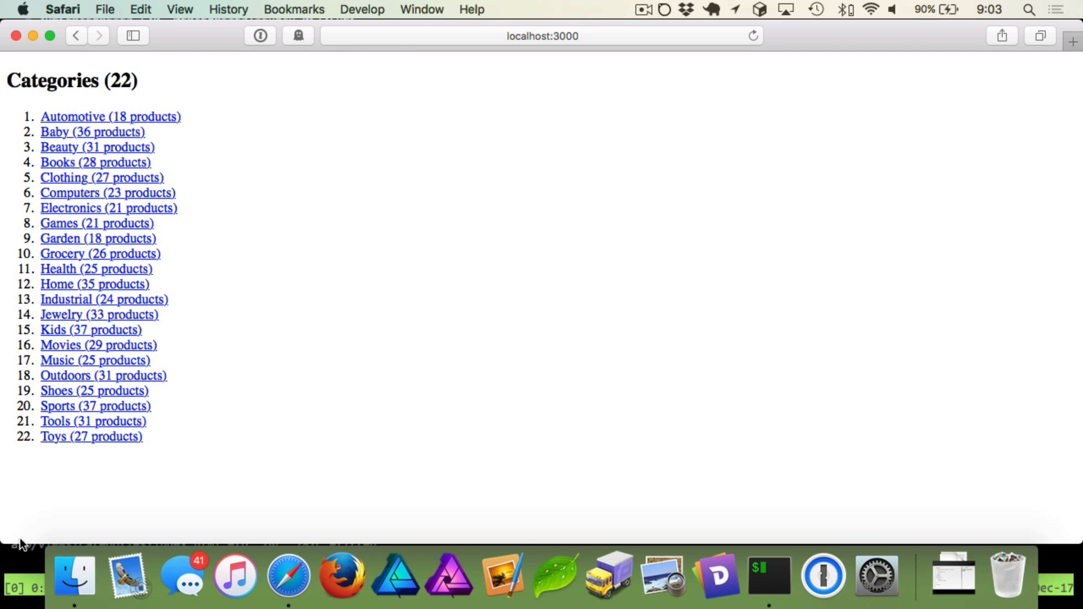
mouse_move(185, 198)
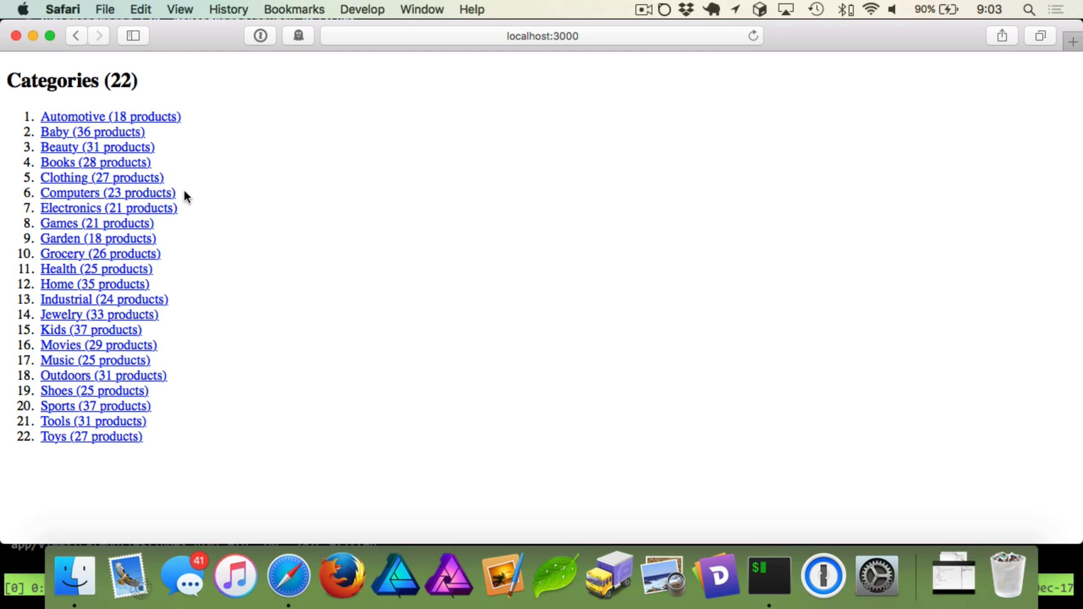
mouse_move(110, 117)
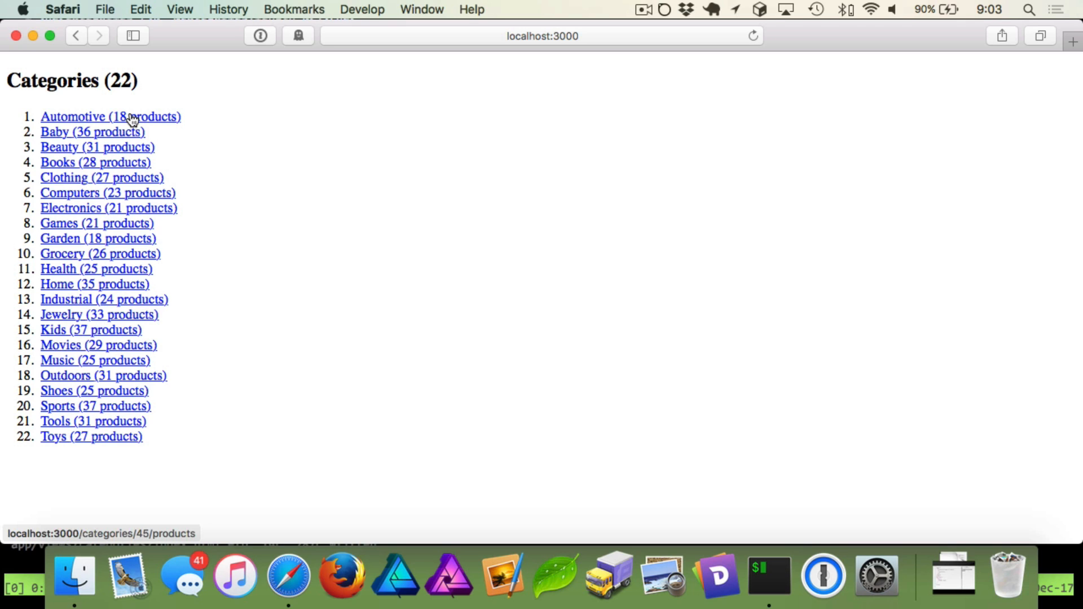
mouse_move(111, 132)
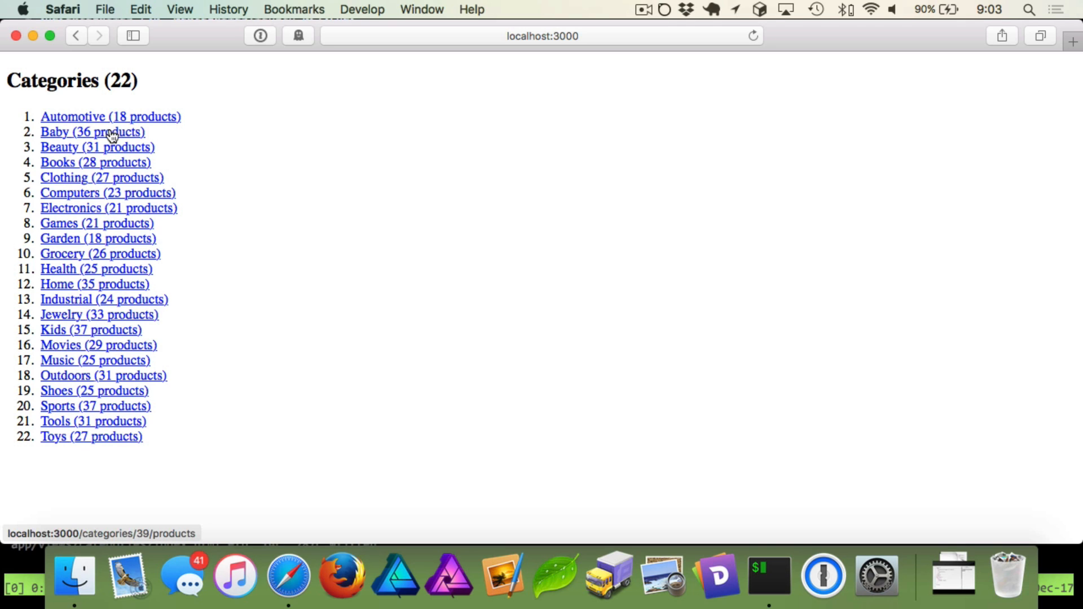
mouse_move(108, 149)
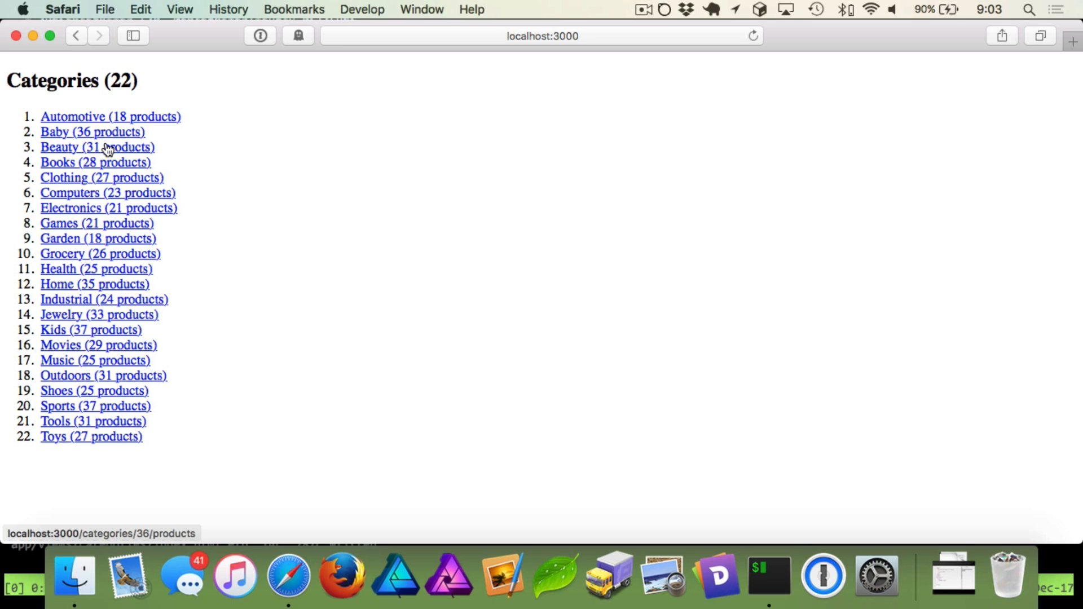
mouse_move(104, 134)
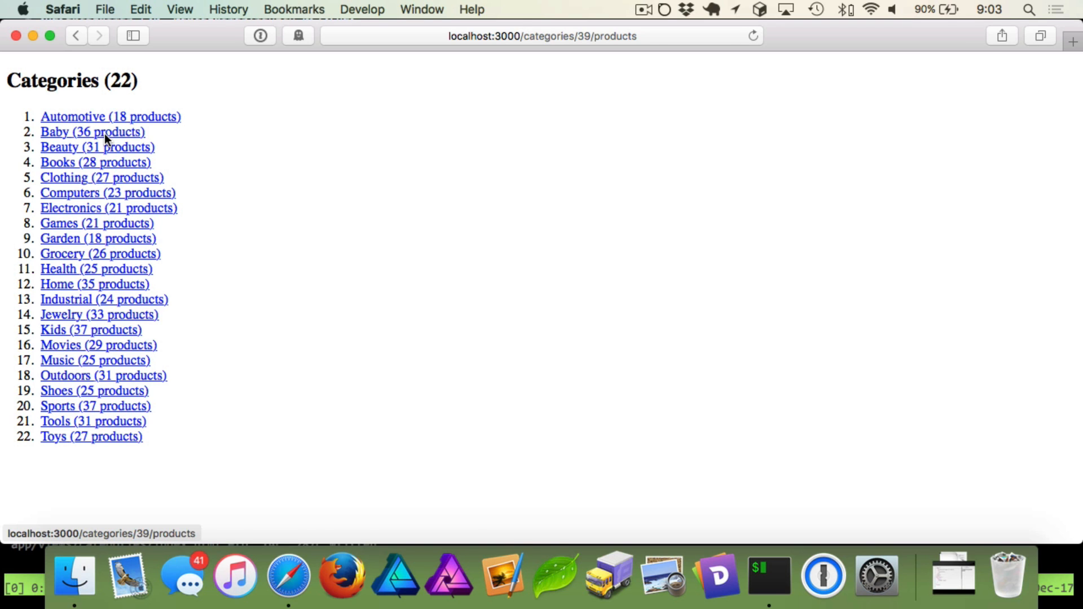
Step: Follow the Baby category link and highlight the uninitialized ProductsController error
click(93, 132)
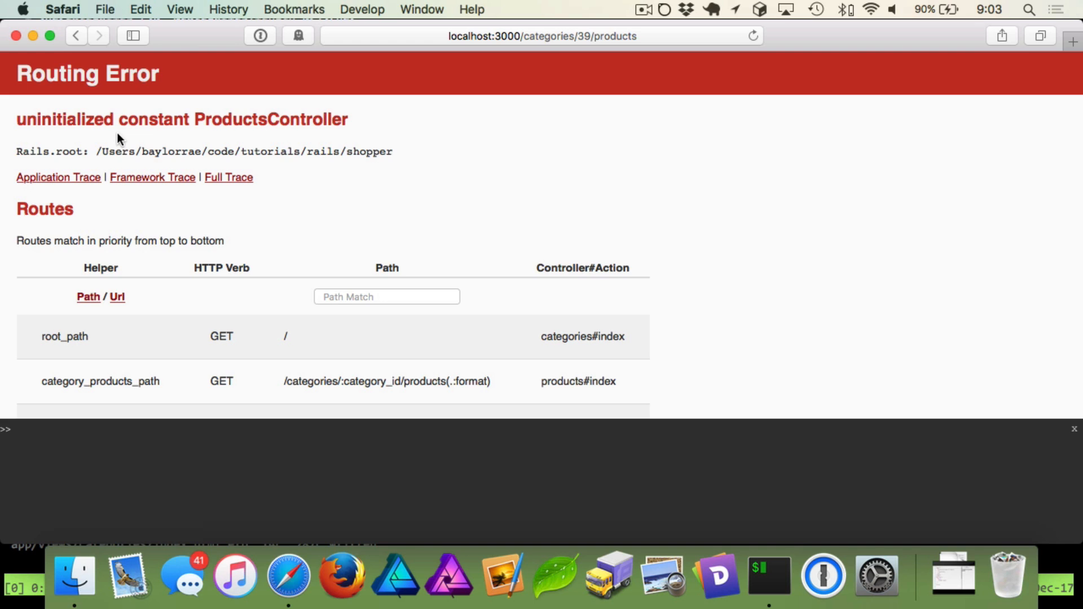
double_click(271, 119)
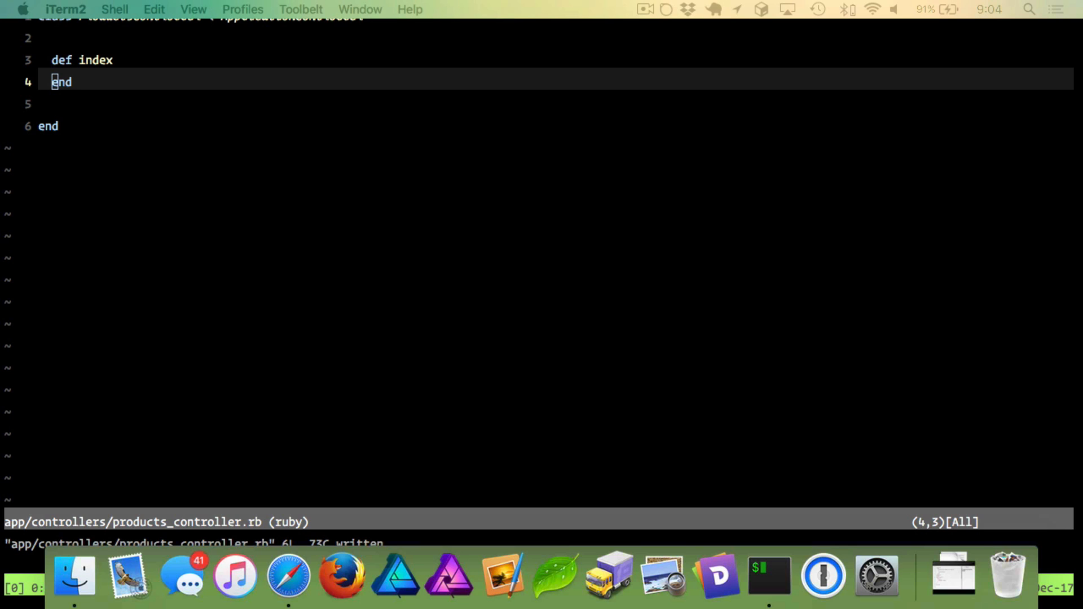
mouse_move(155, 452)
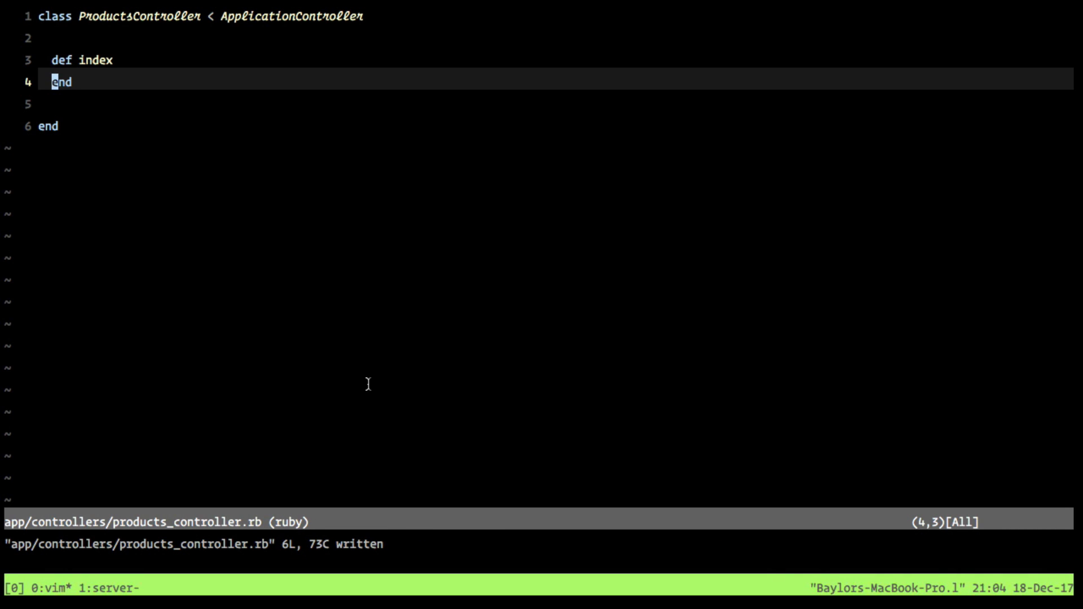
Step: Fill in ProductsController#index to load the category and its products with variants, and save
key(gg)
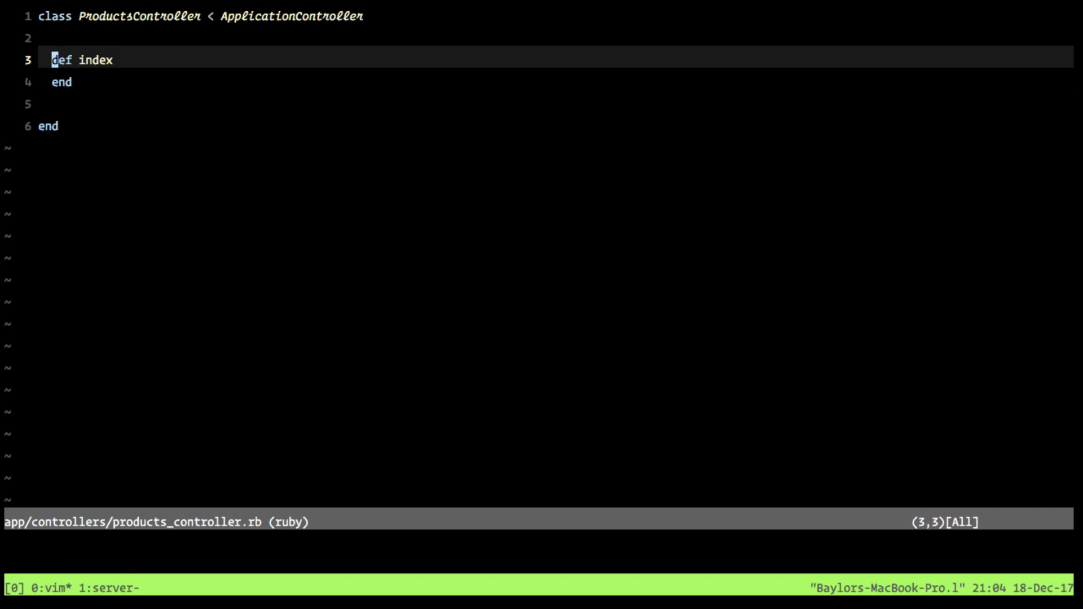
key(o)
text(:w)
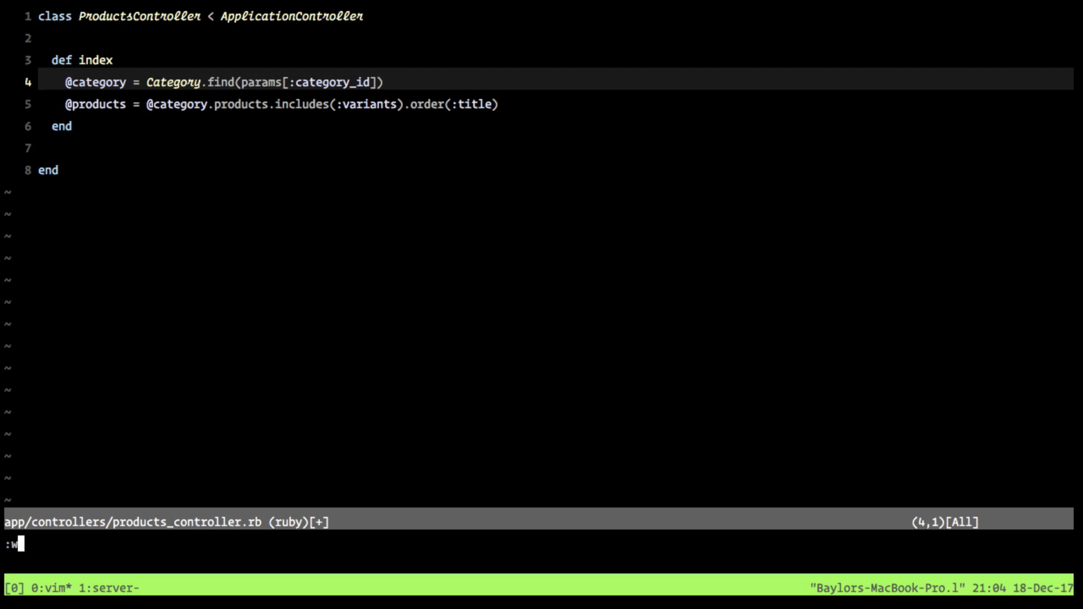
key(Return)
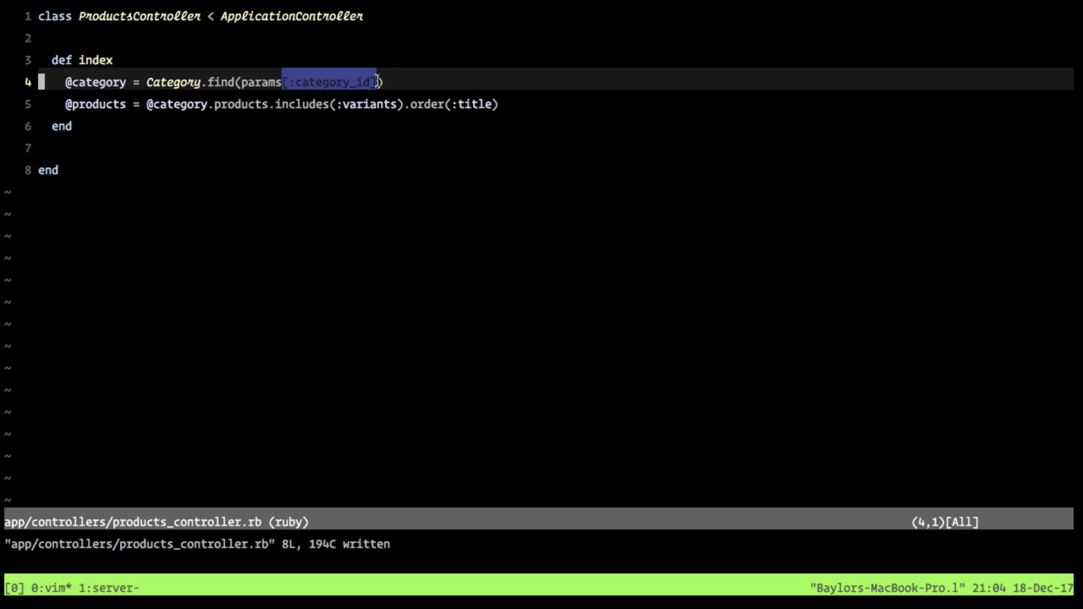
Step: Suspend Vim and highlight the category_id parameter in the rake routes output
key(ctrl+z)
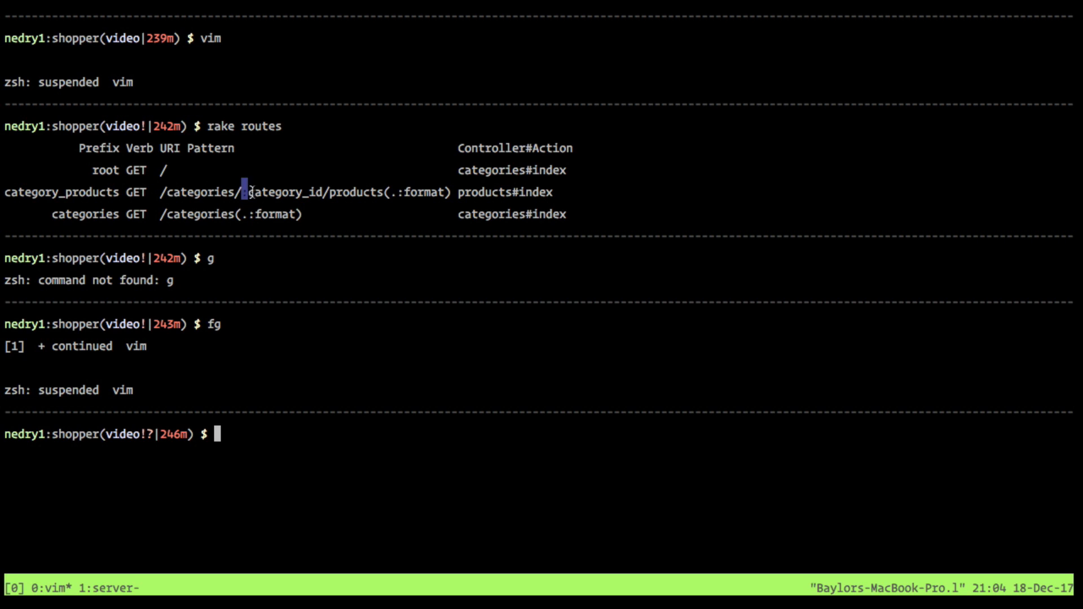
double_click(283, 192)
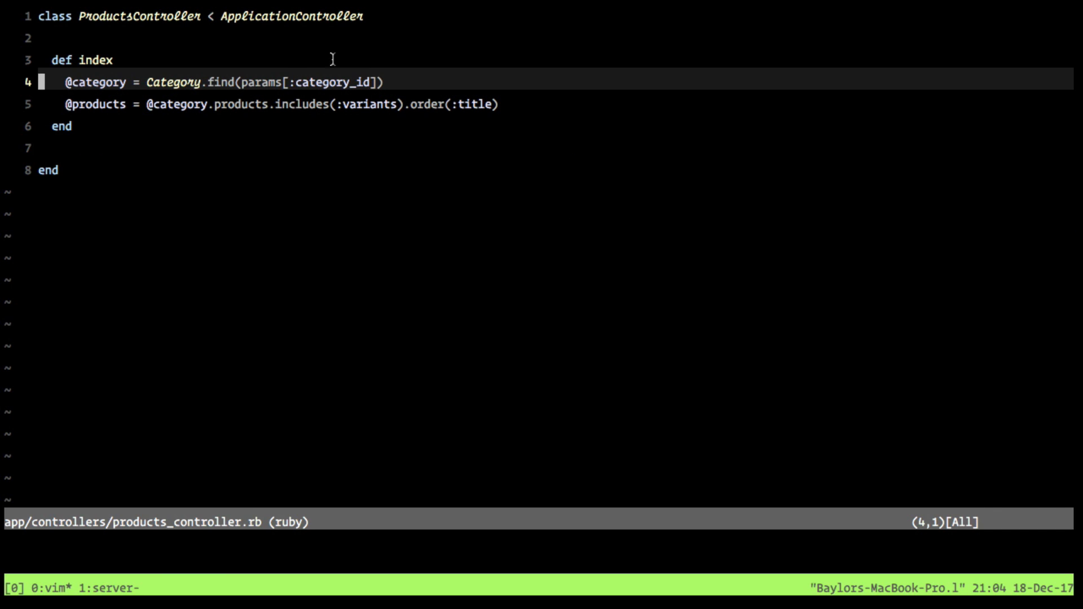
mouse_move(243, 83)
text(:e app/views/products/)
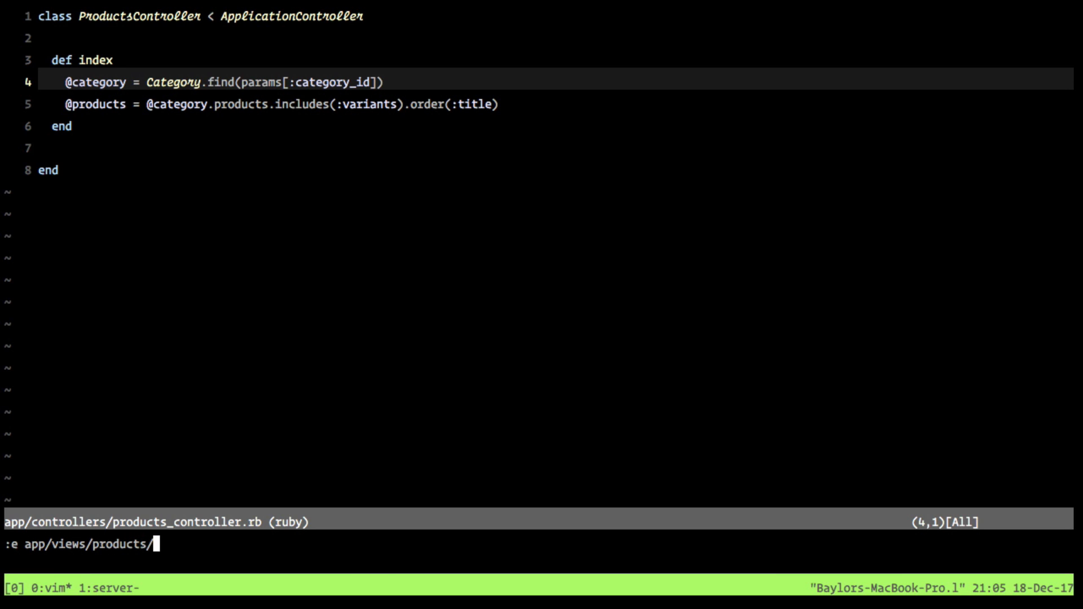
Step: Create app/views/products/index.html.erb with the :e command
text(index.h)
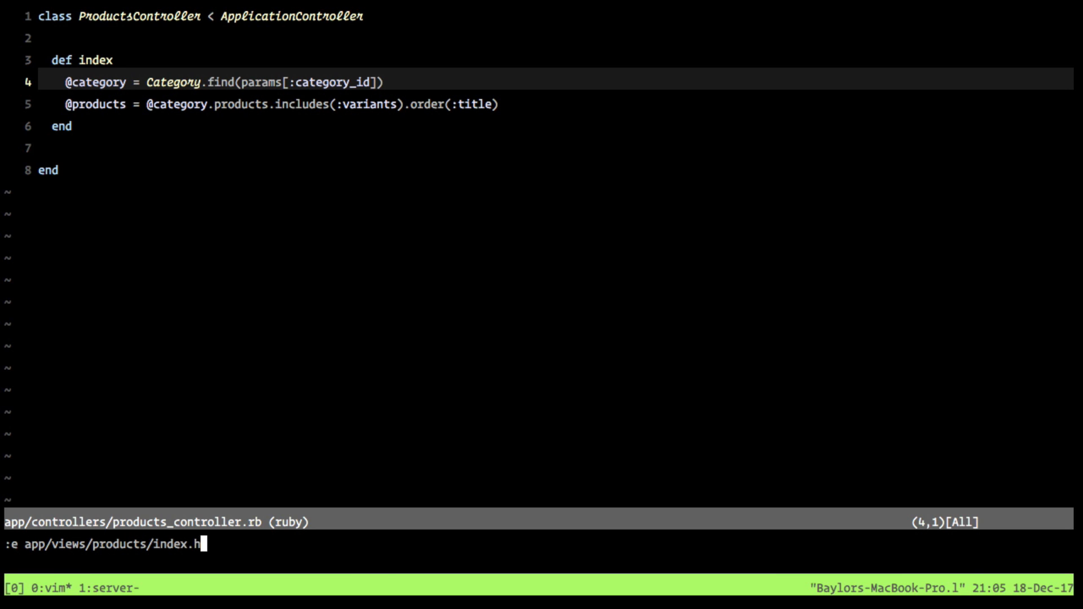
key(Return)
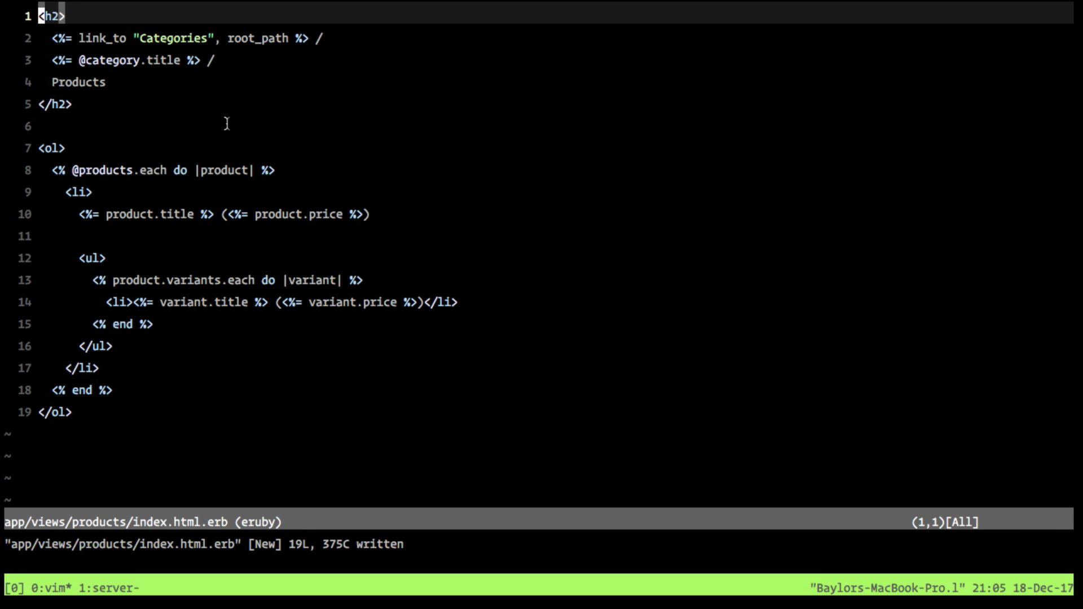
mouse_move(181, 82)
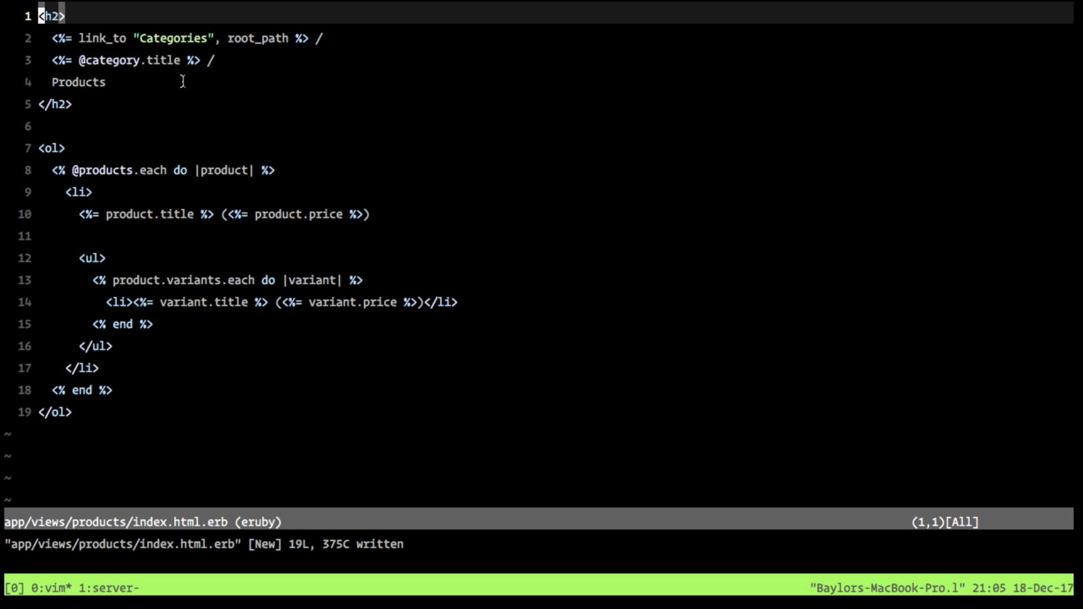
mouse_move(87, 46)
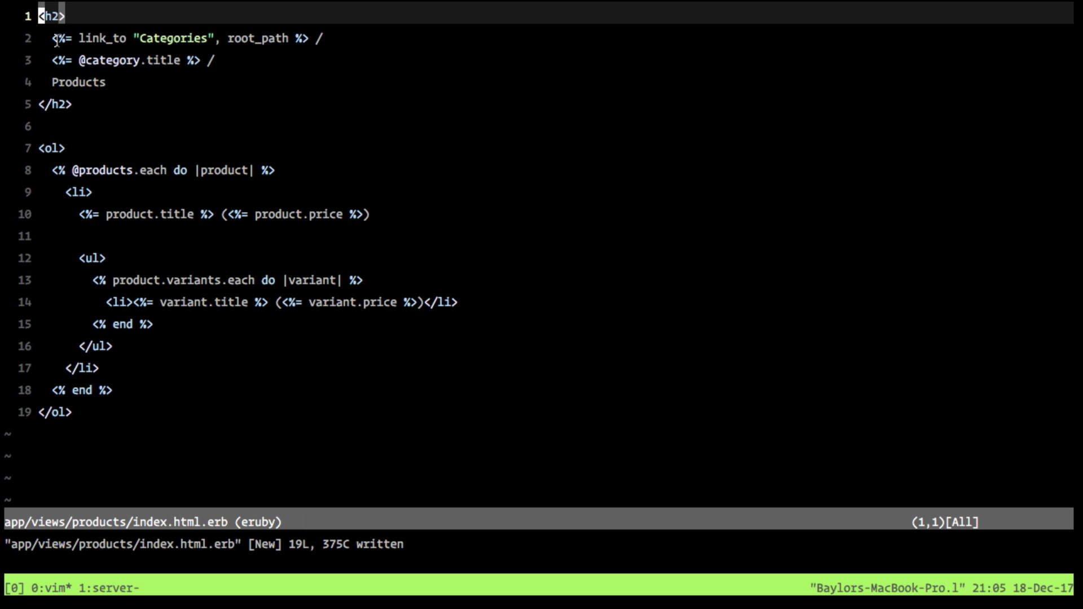
mouse_move(138, 32)
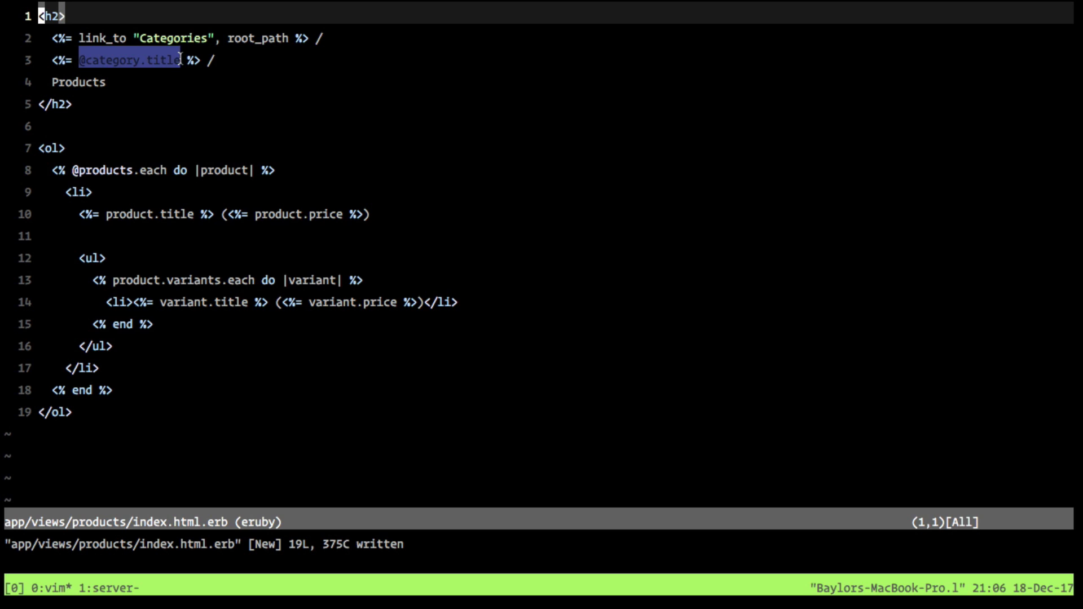
mouse_move(166, 60)
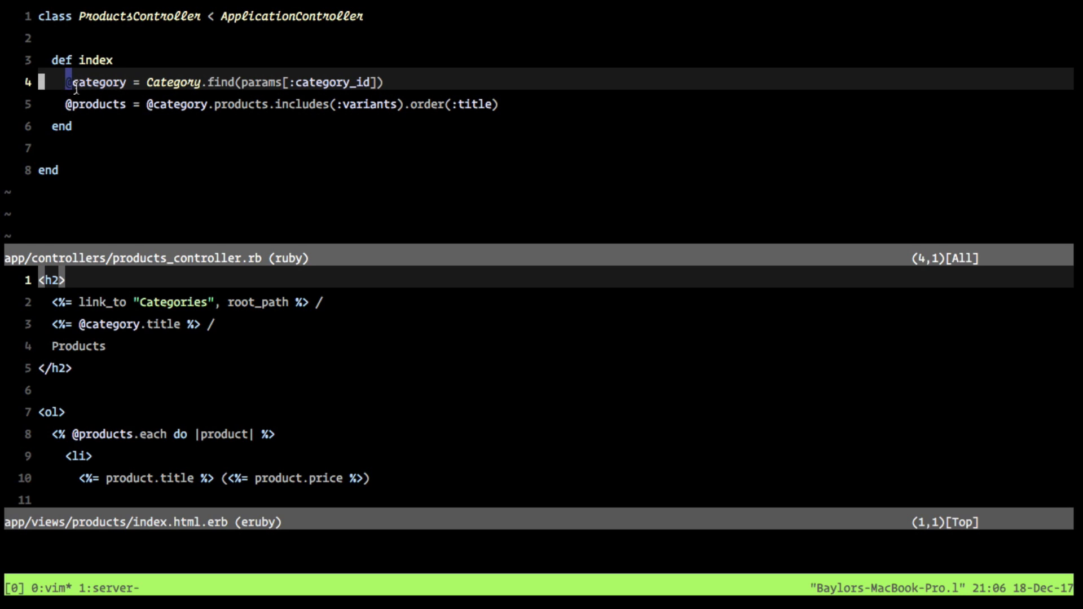
mouse_move(115, 229)
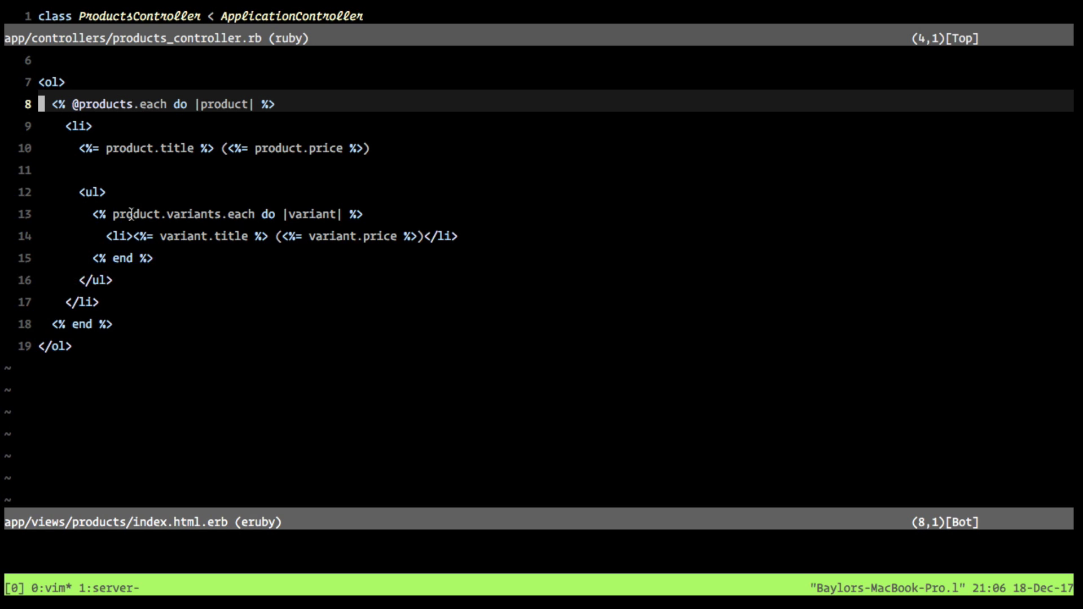
Step: Highlight product in the variants loop of the split-pane index view
double_click(166, 215)
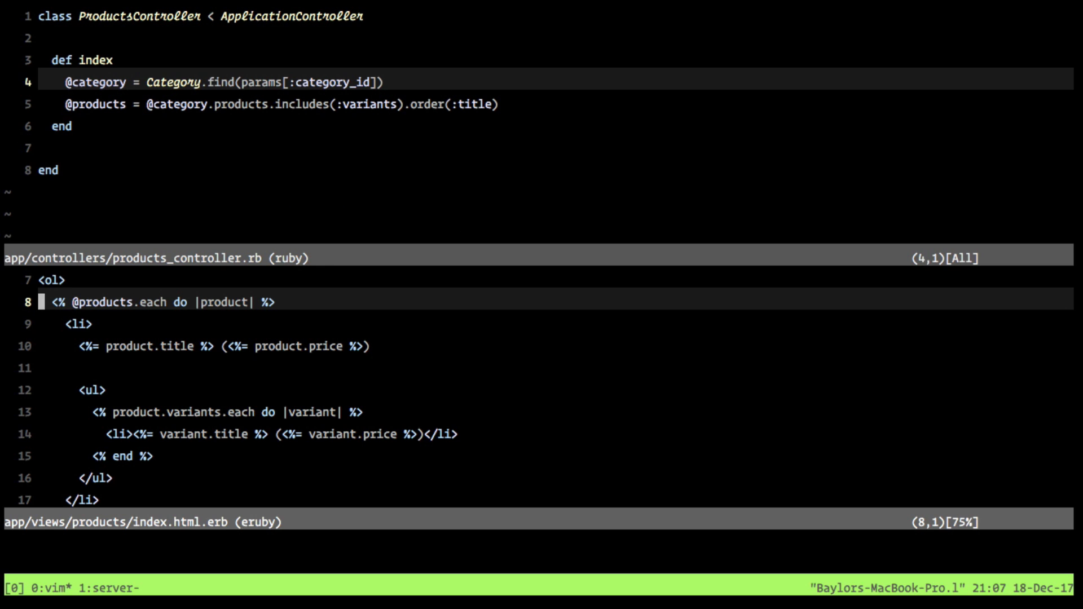
mouse_move(85, 62)
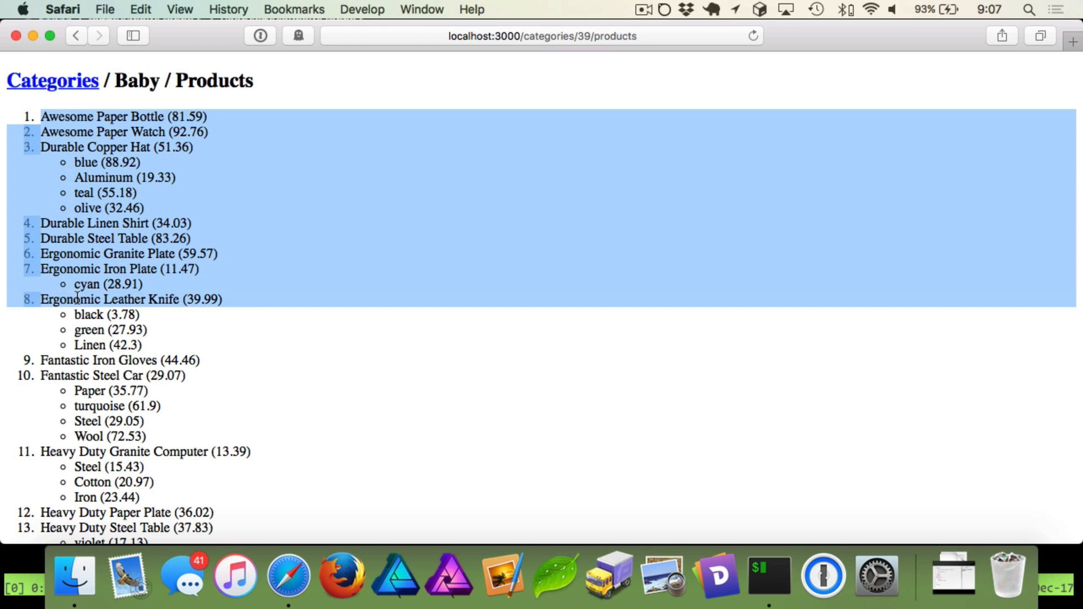
Step: Highlight the first product's plain decimal price 81.59 on the Baby products page
click(124, 116)
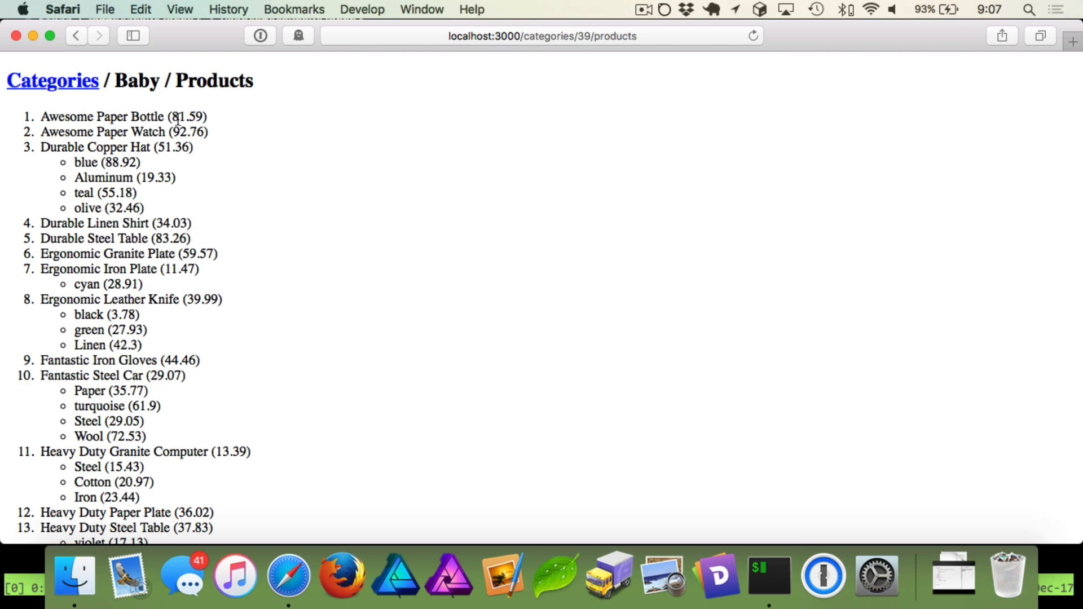
double_click(186, 116)
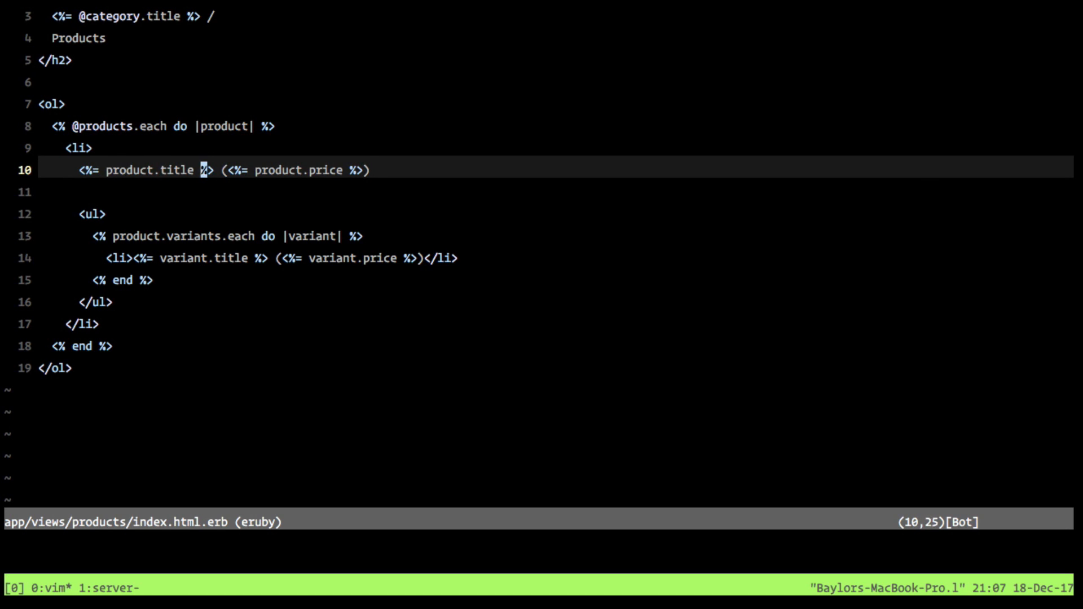
Step: Wrap product.price and variant.price in number_to_currency, save, and switch to Safari
key(w)
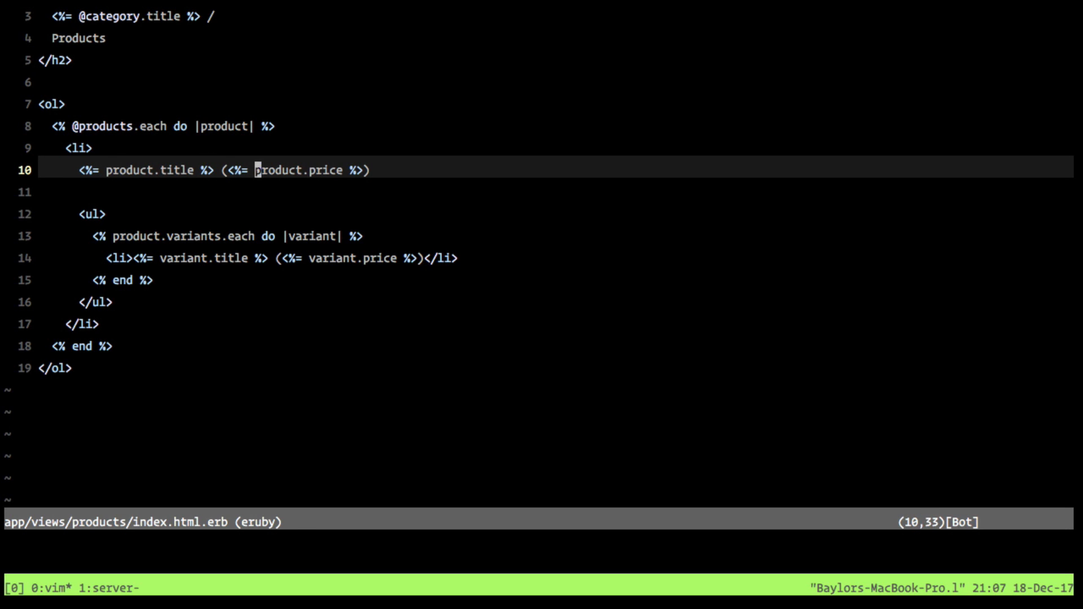
text(number_to_currency)
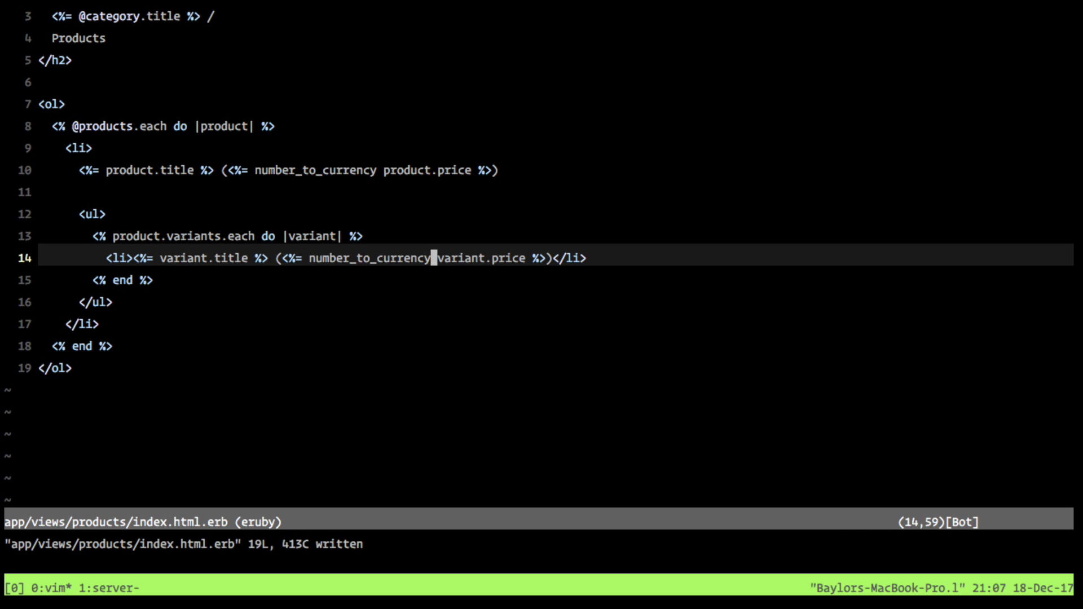
click(288, 575)
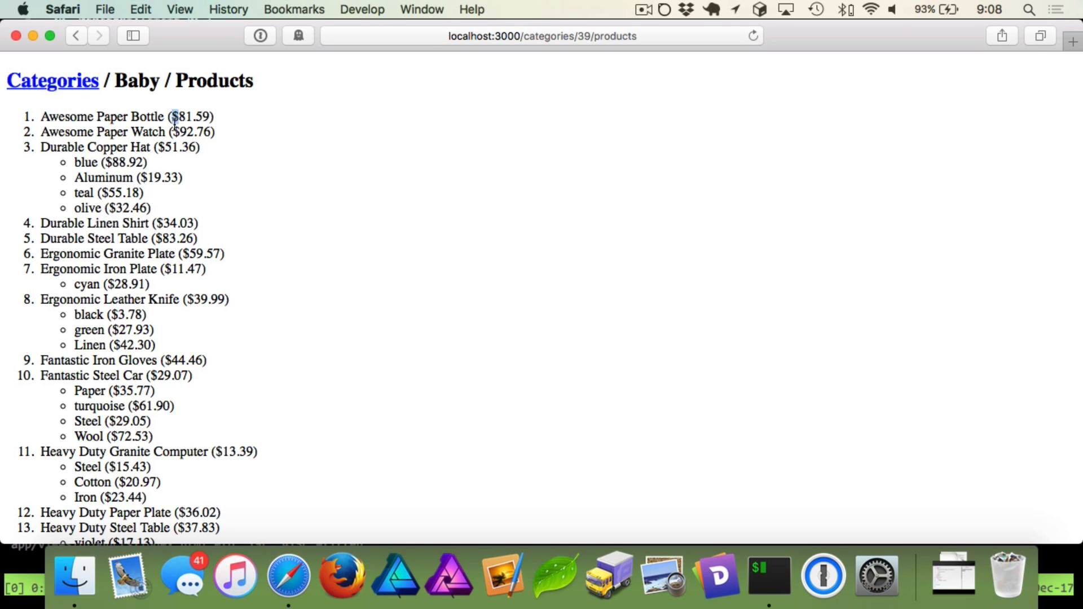
Step: Highlight the dollar-formatted first product price $81.59 after refreshing
double_click(199, 116)
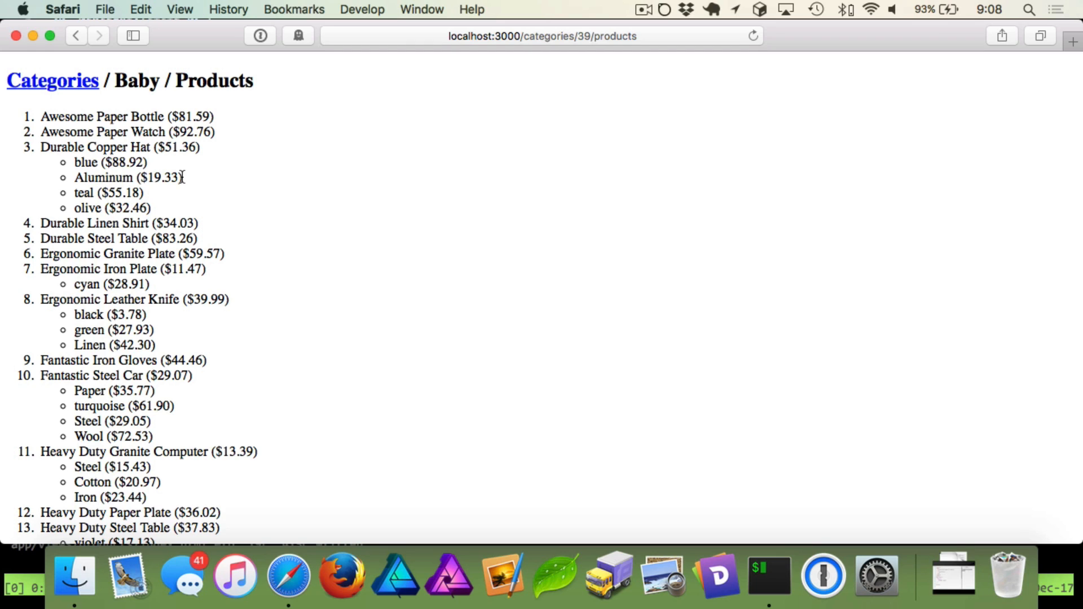
mouse_move(186, 179)
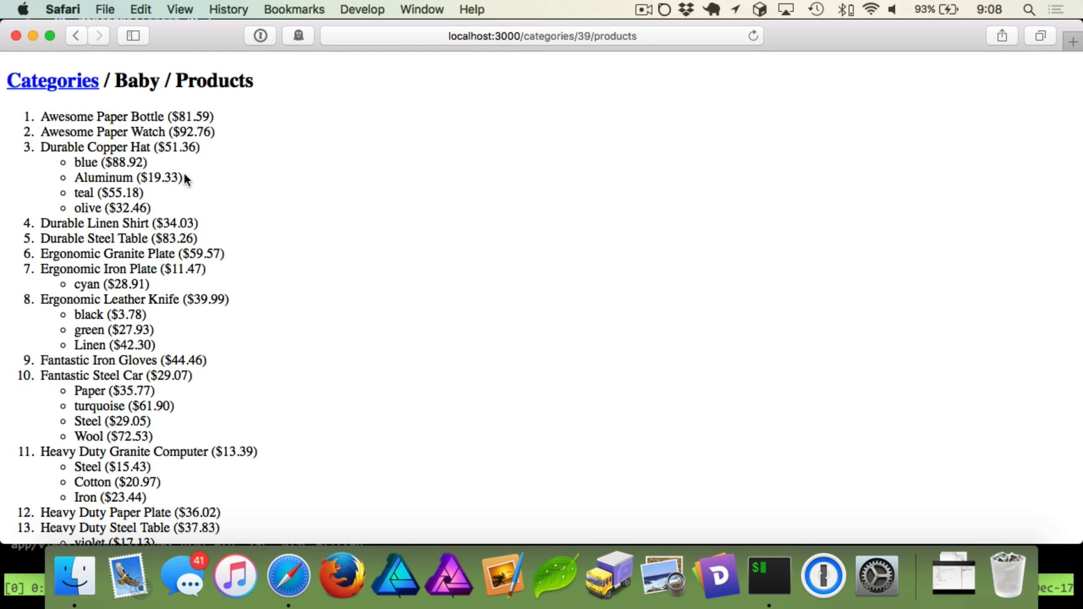
mouse_move(147, 131)
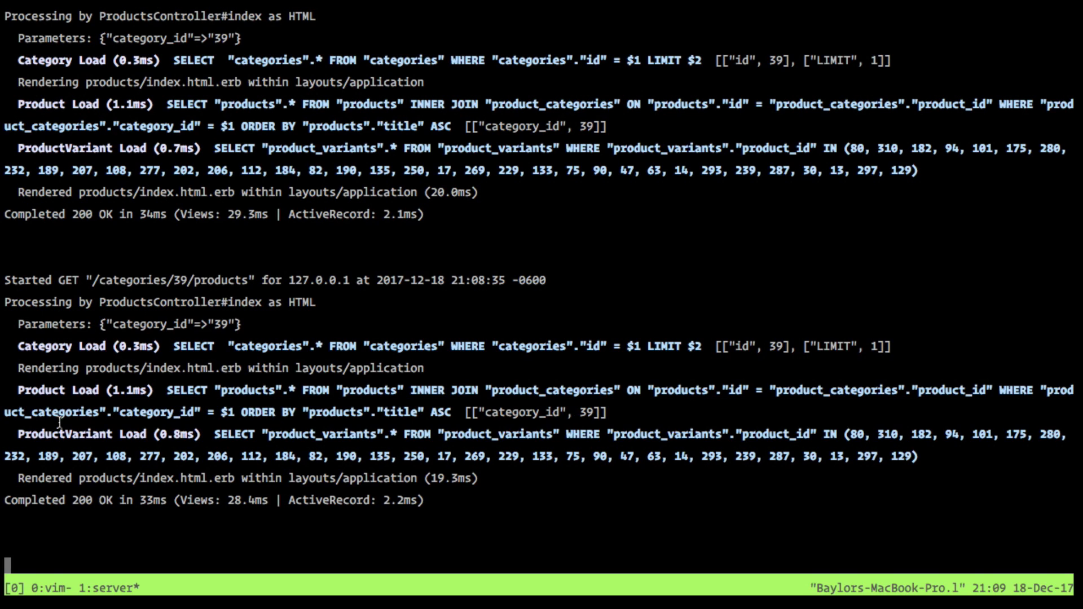
Step: Highlight the ProductVariant query in the Rails server log for the products page request
double_click(61, 433)
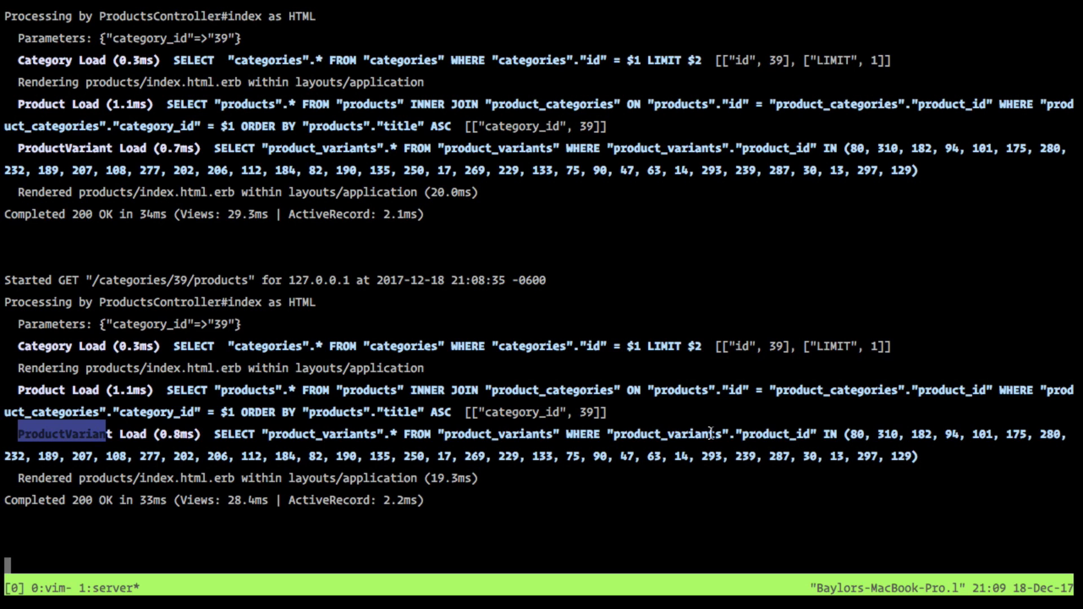